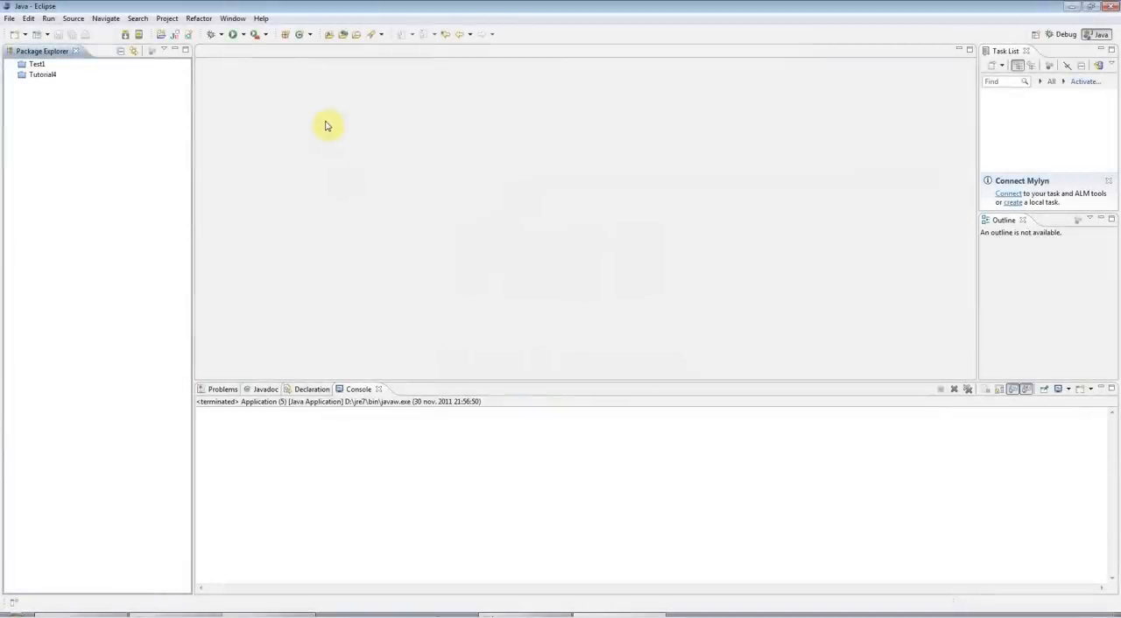
pyautogui.moveTo(332, 121)
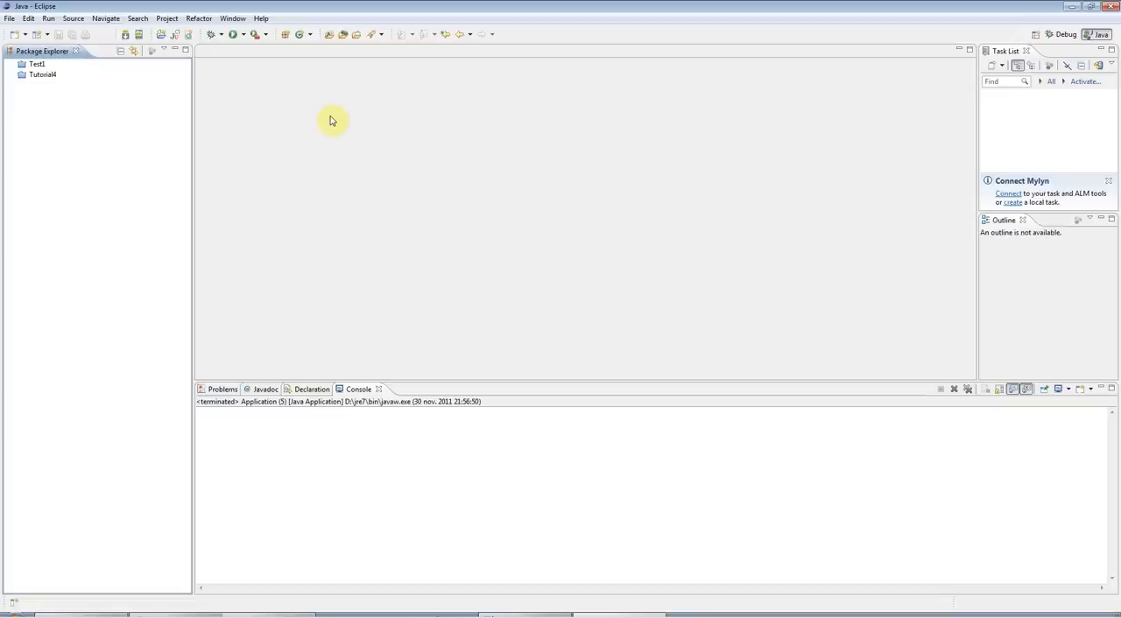
pyautogui.moveTo(238, 100)
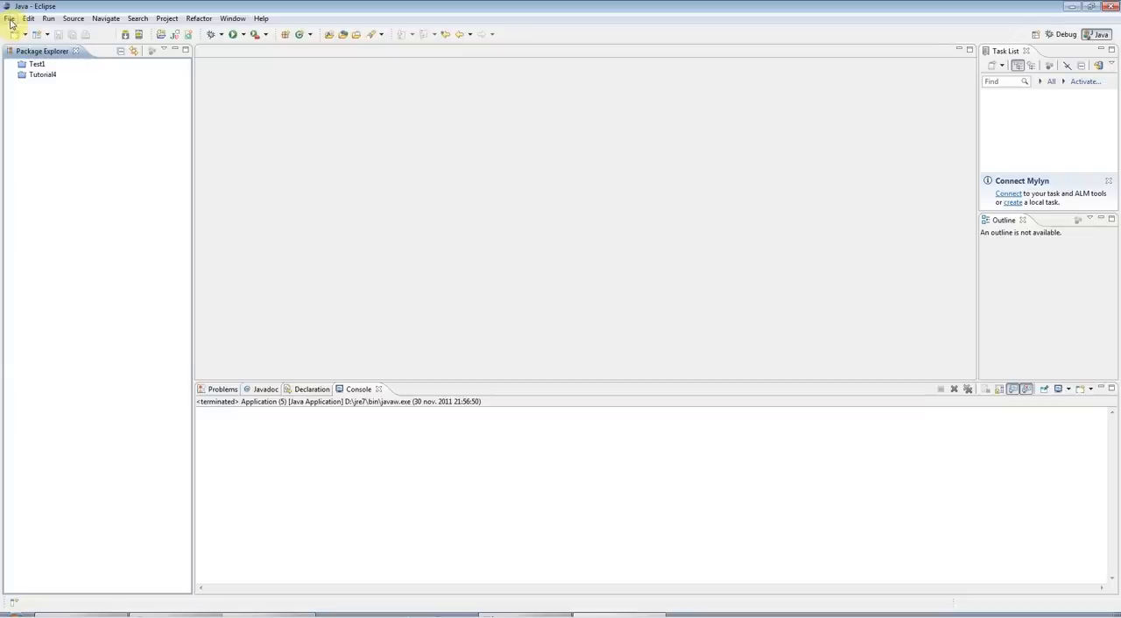
# - Create a new Java project named Tutorial5 via File > New > Java Project
pyautogui.click(10, 17)
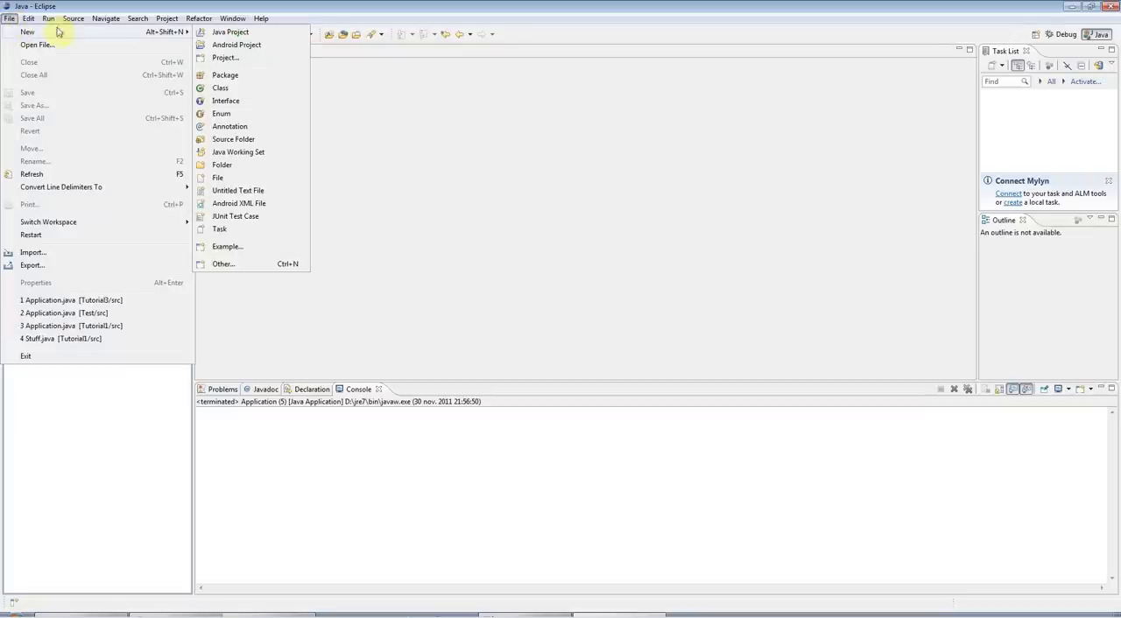
pyautogui.click(229, 32)
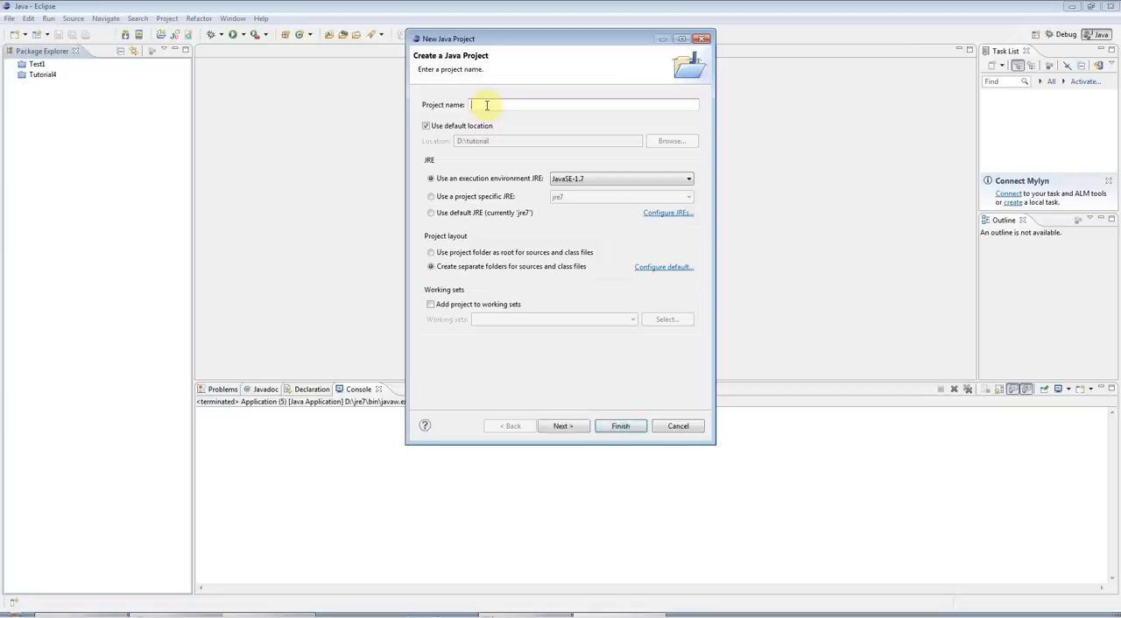
pyautogui.write('Tutorial5')
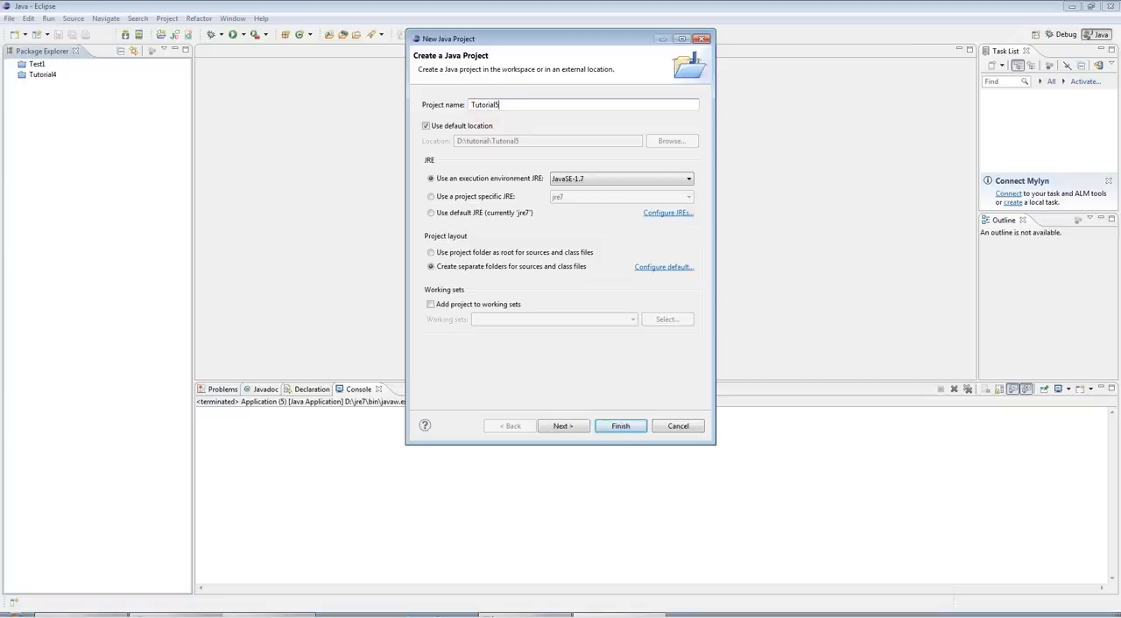
pyautogui.click(564, 426)
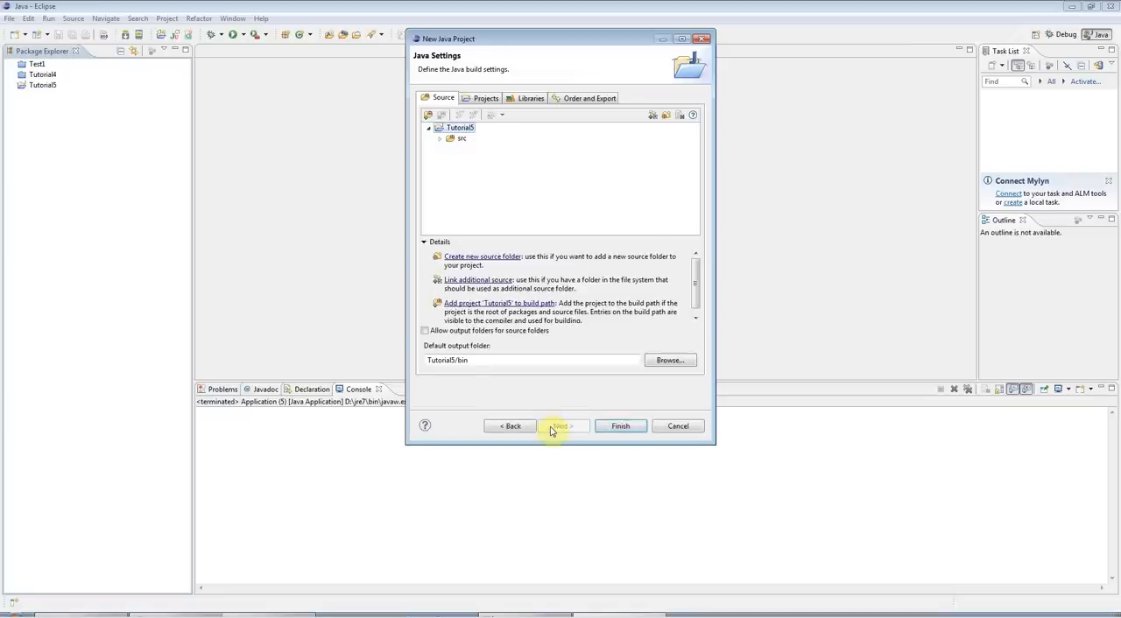
pyautogui.click(620, 426)
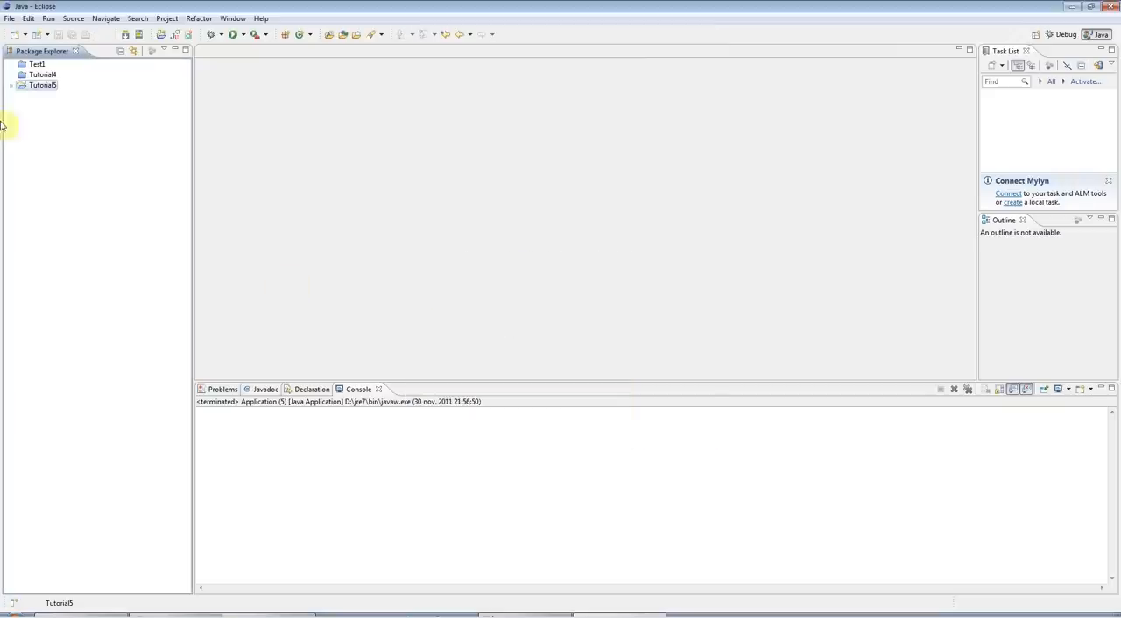
# - Add a class named Application to Tutorial5 and open it in the editor
pyautogui.rightClick(42, 88)
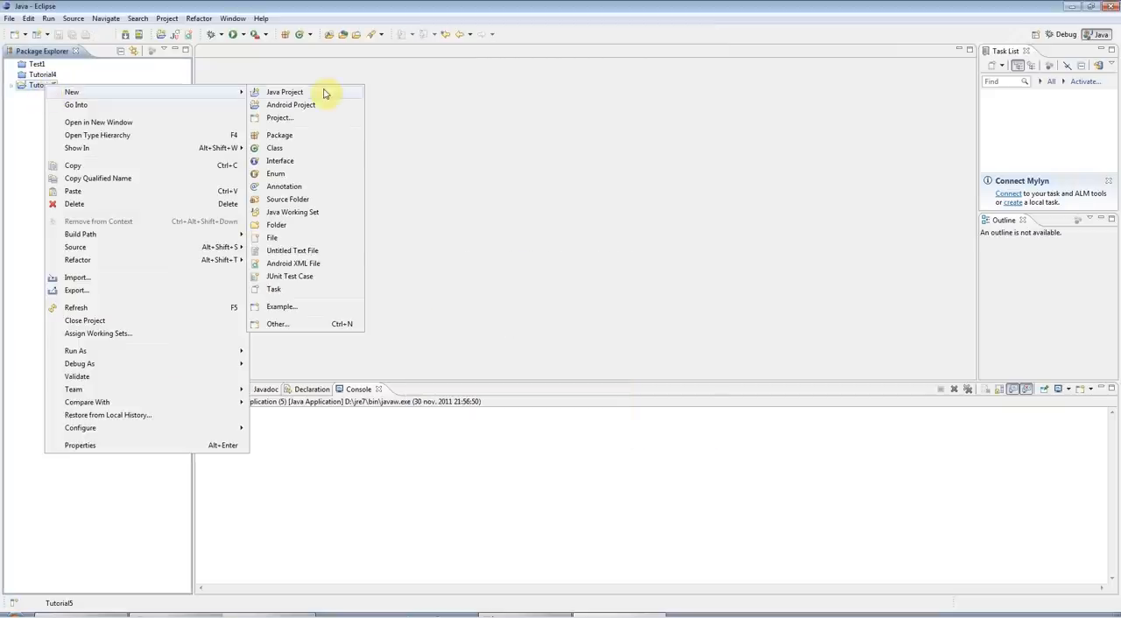
pyautogui.moveTo(275, 148)
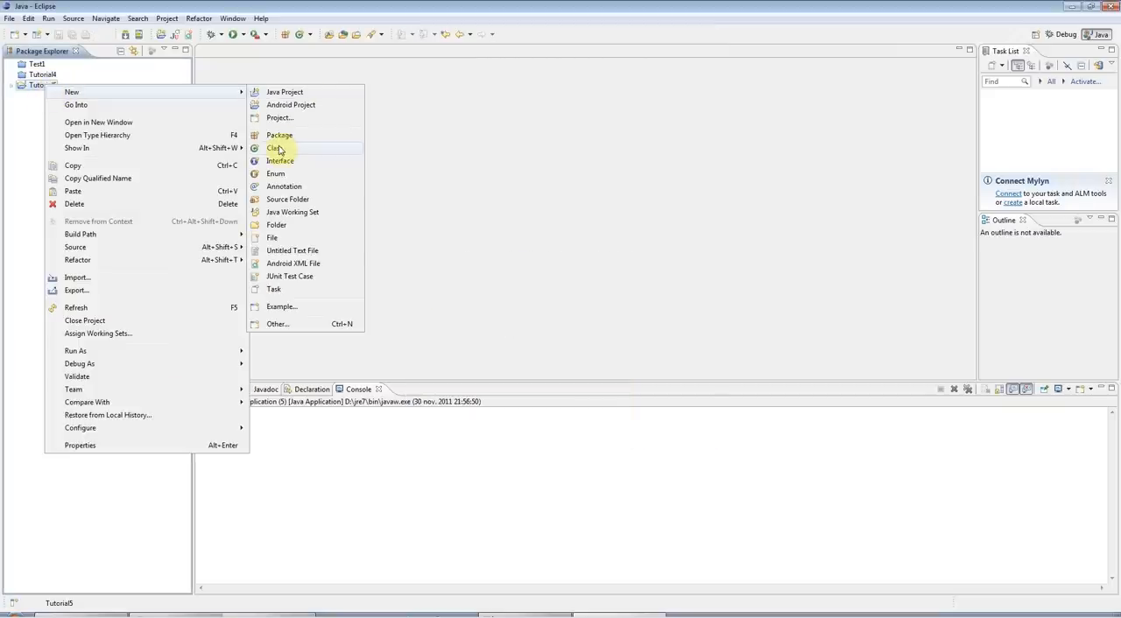
pyautogui.click(277, 147)
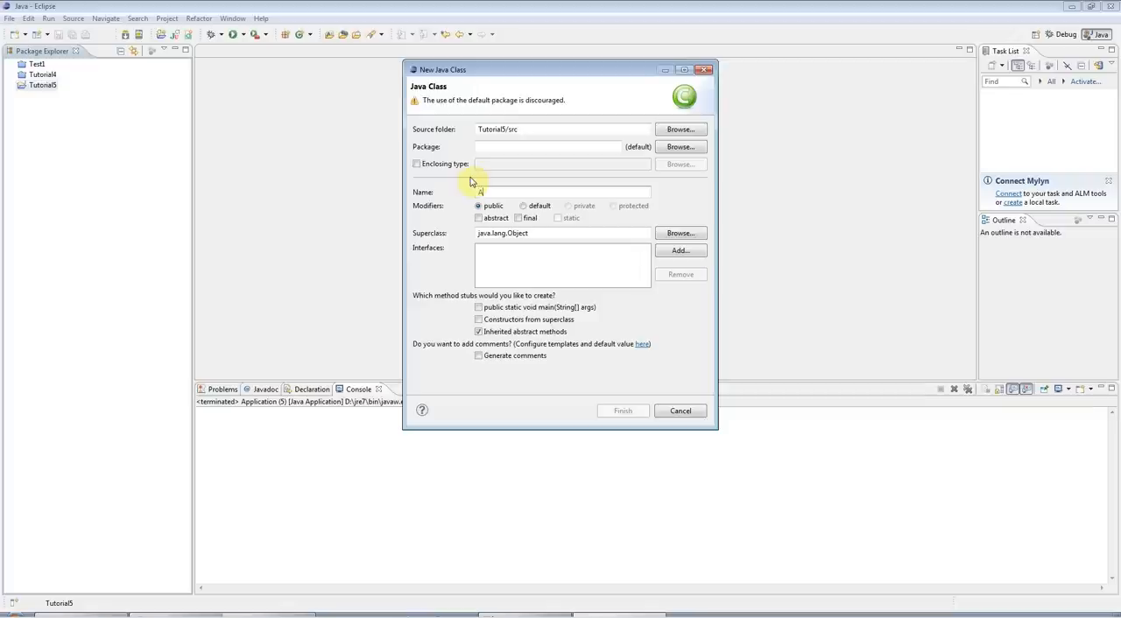
pyautogui.write('Application')
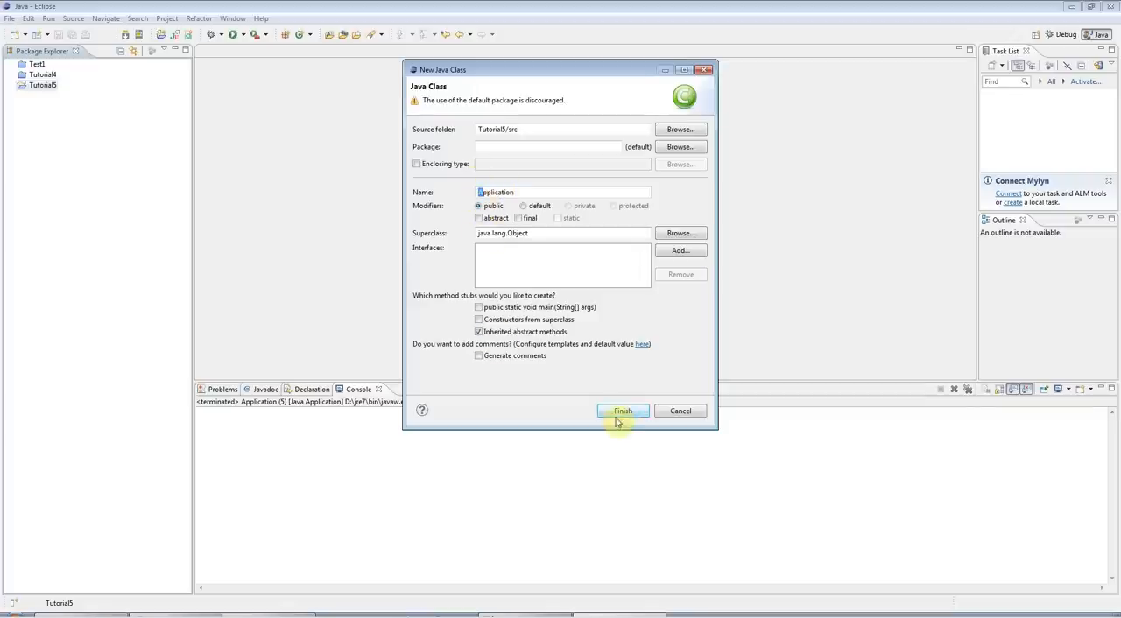
pyautogui.click(621, 409)
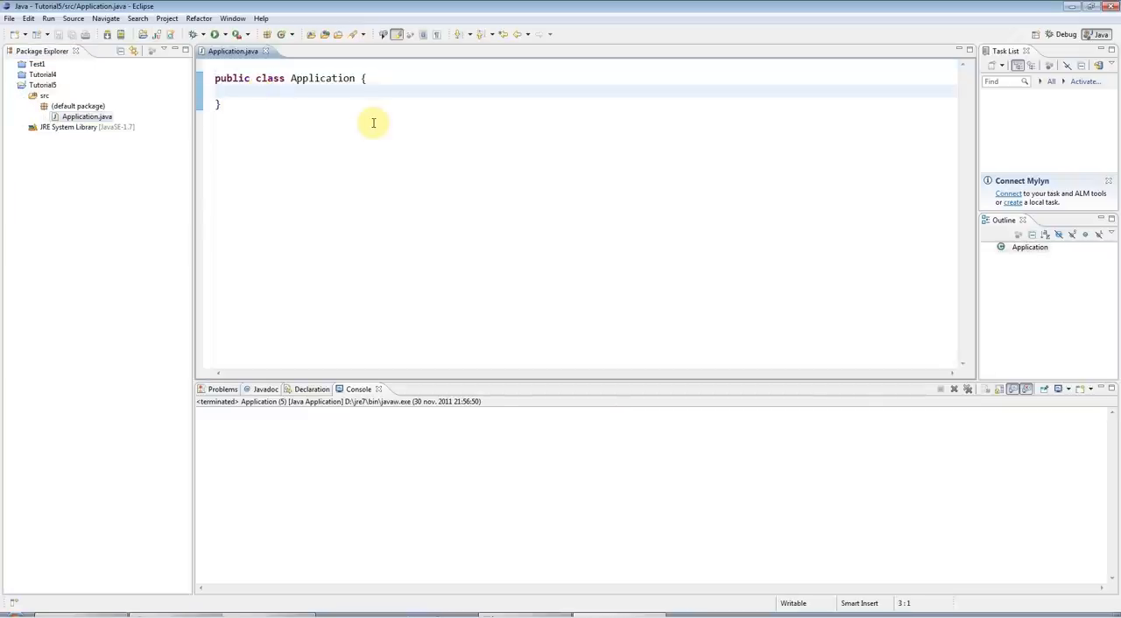
# - Insert an empty public static void main(String[] args) stub using content assist
pyautogui.write('main(String[] args) {')
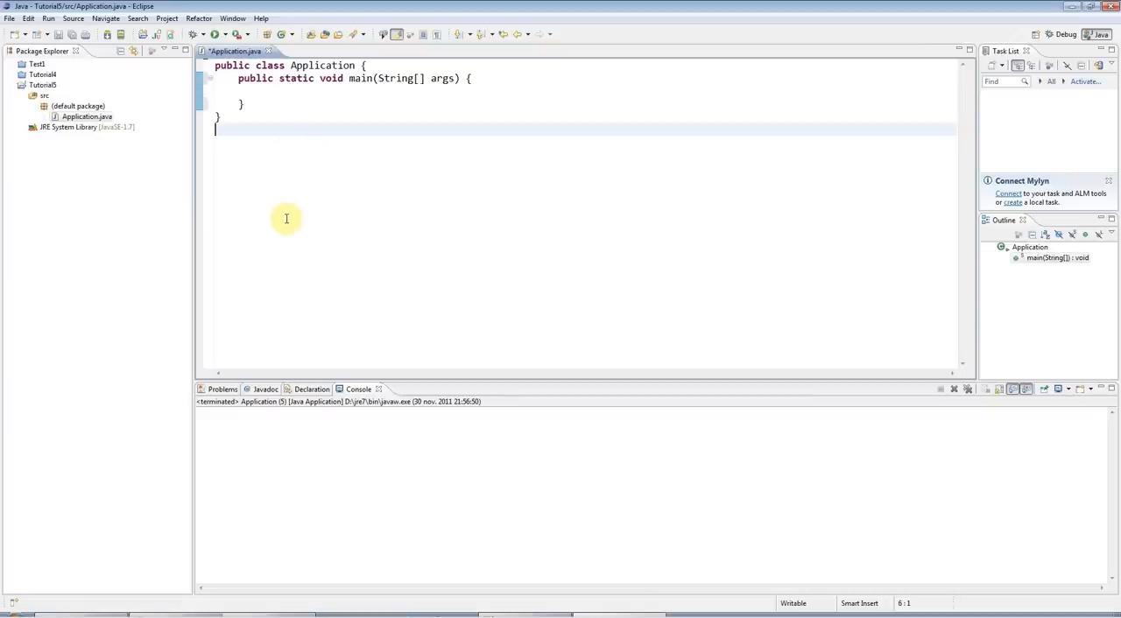
pyautogui.moveTo(354, 207)
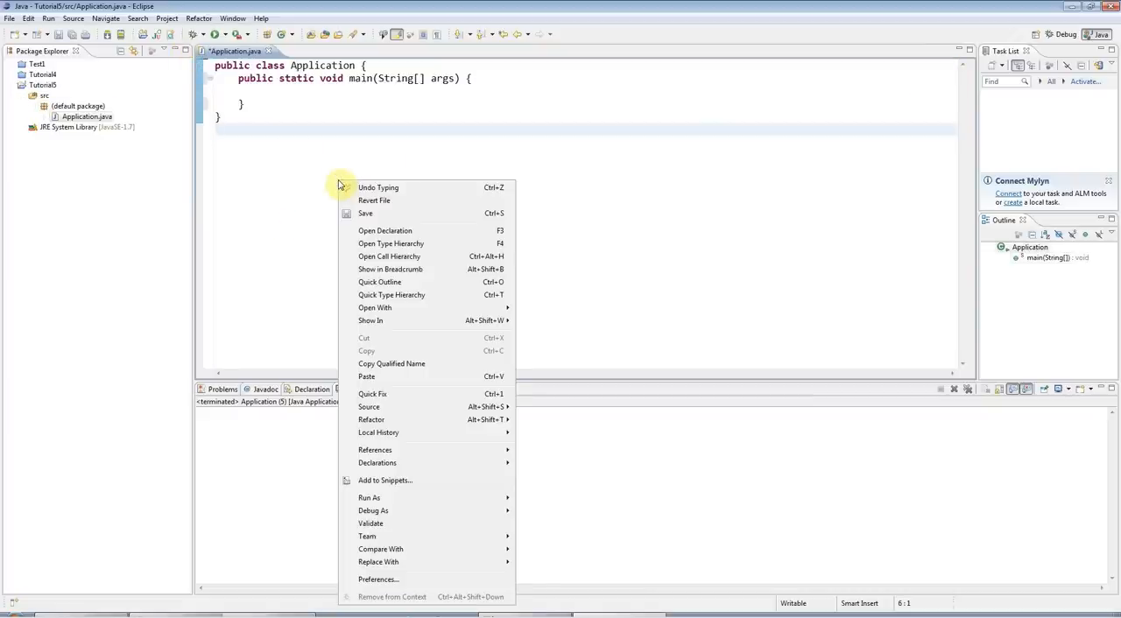
pyautogui.moveTo(367, 406)
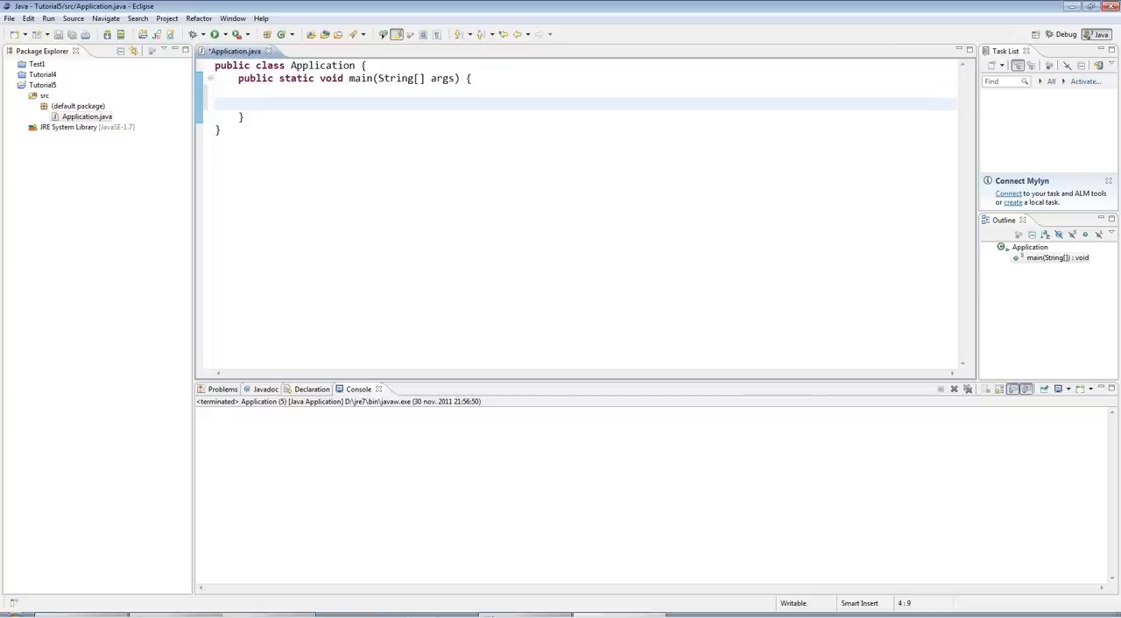
# - Write an empty infinite for(;;) { } loop inside main
pyautogui.write('for')
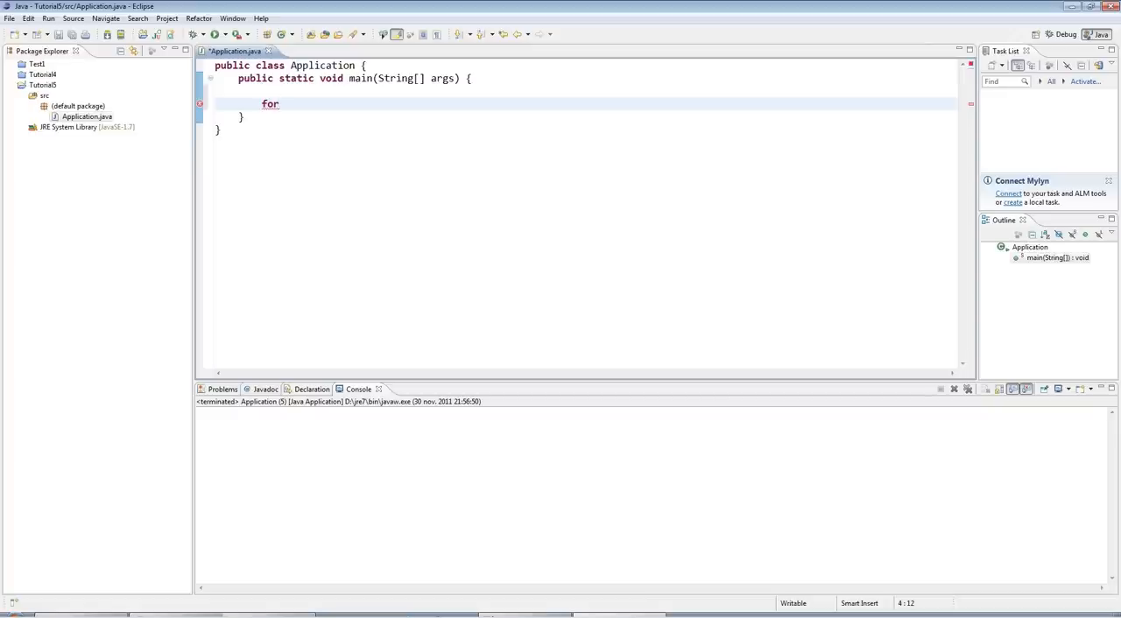
pyautogui.write('()')
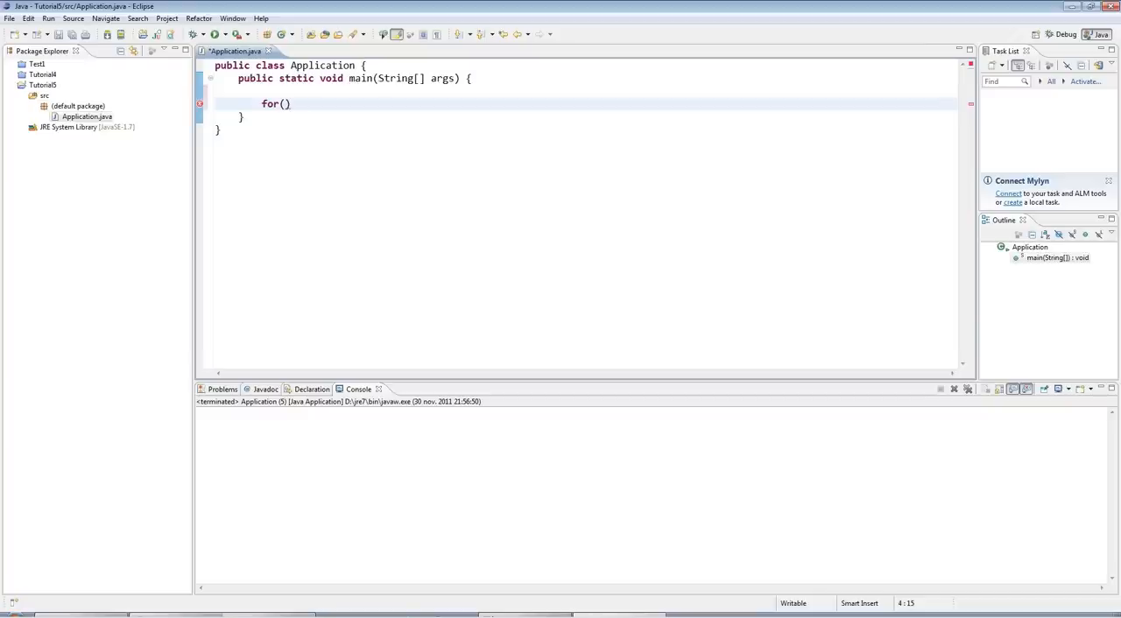
pyautogui.write('{')
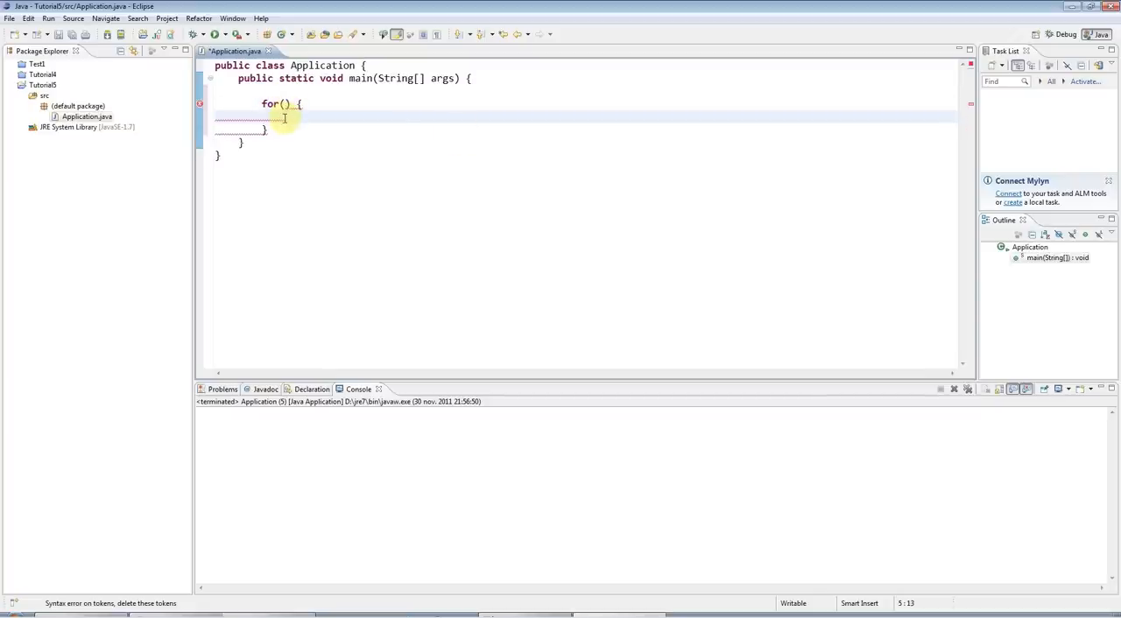
pyautogui.moveTo(285, 116)
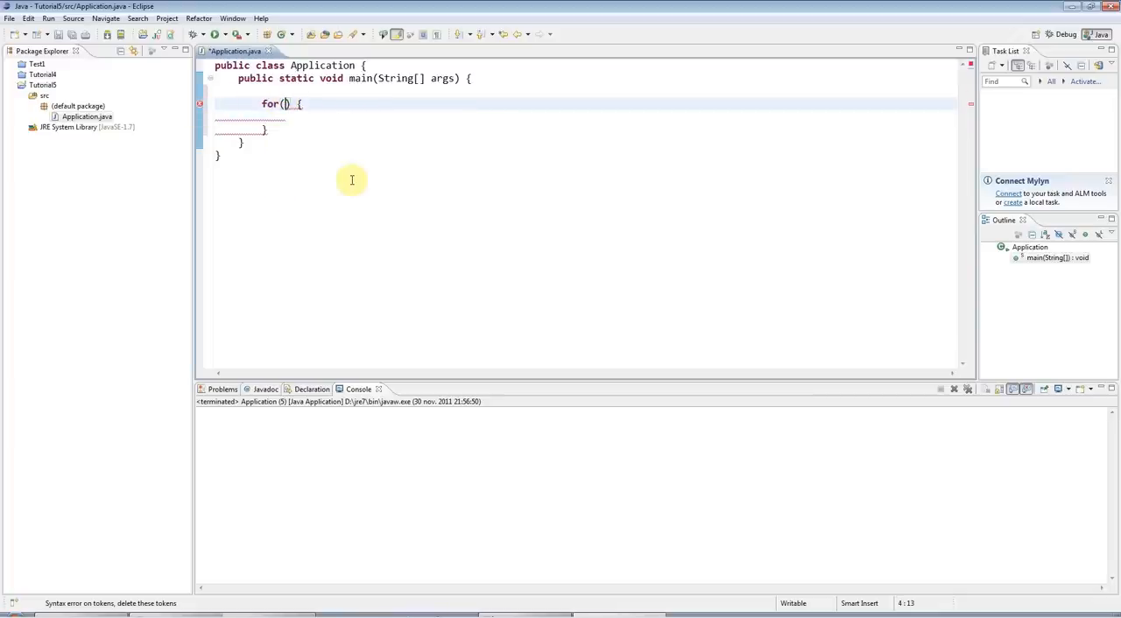
pyautogui.moveTo(431, 189)
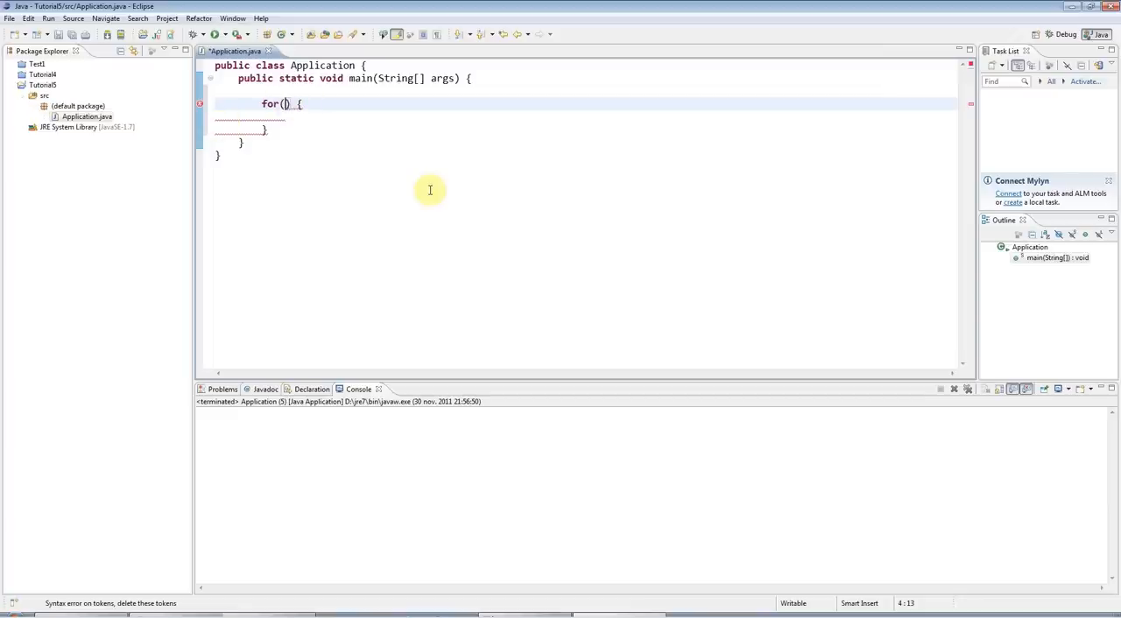
pyautogui.write(';;')
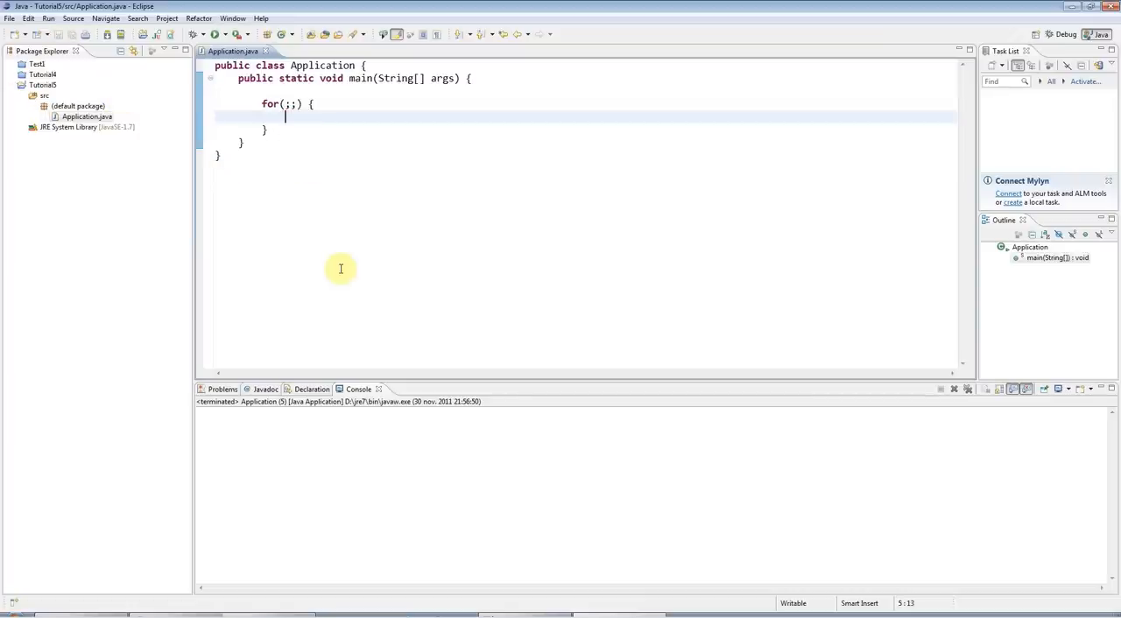
# - Print "Hello" with System.out.println in the loop body, run, then terminate the endless output
pyautogui.write('System.out.')
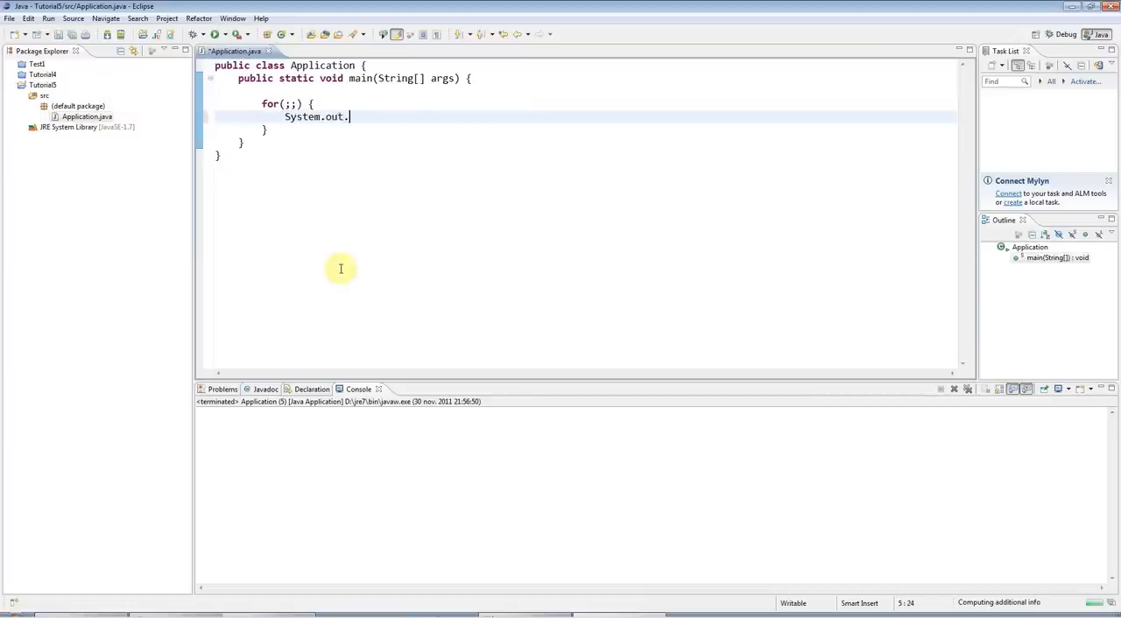
pyautogui.write('println()')
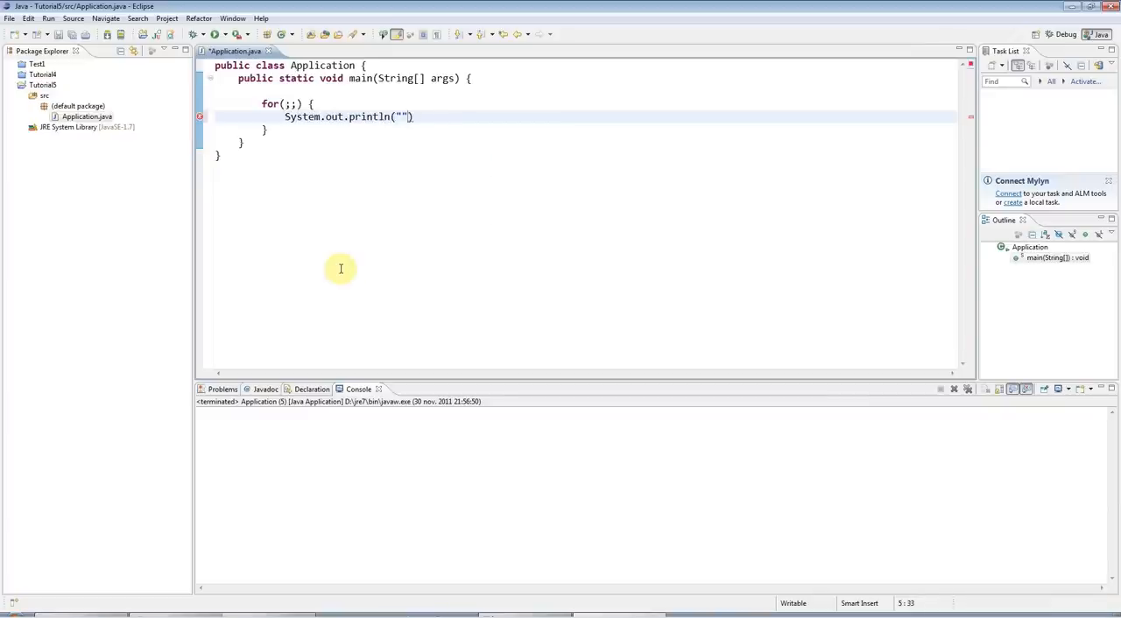
pyautogui.write('Hello')
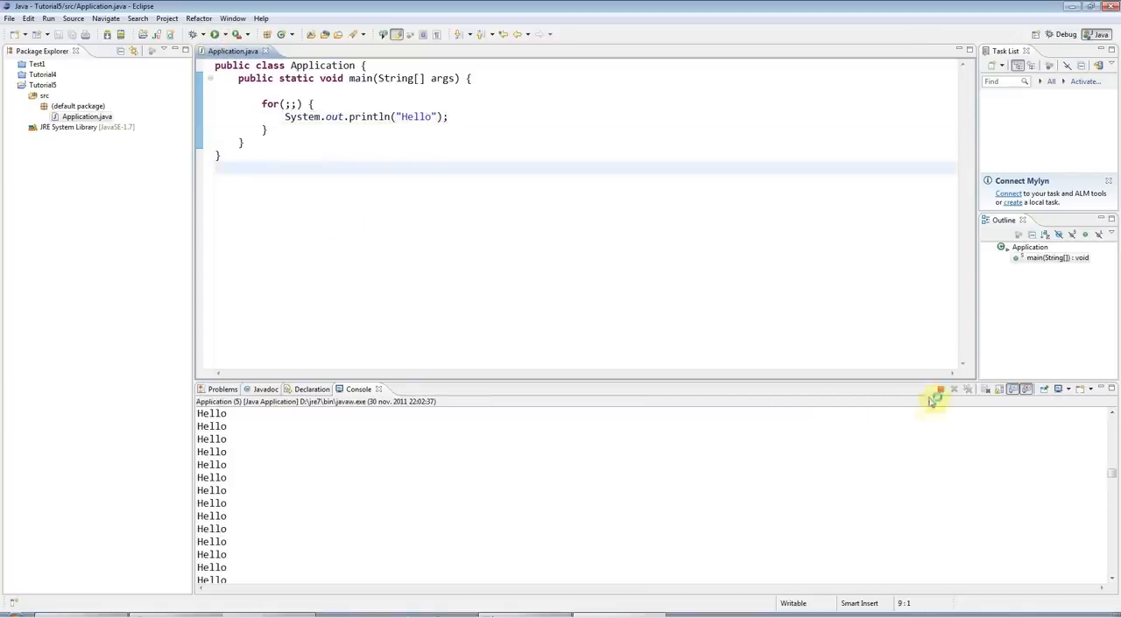
pyautogui.click(935, 391)
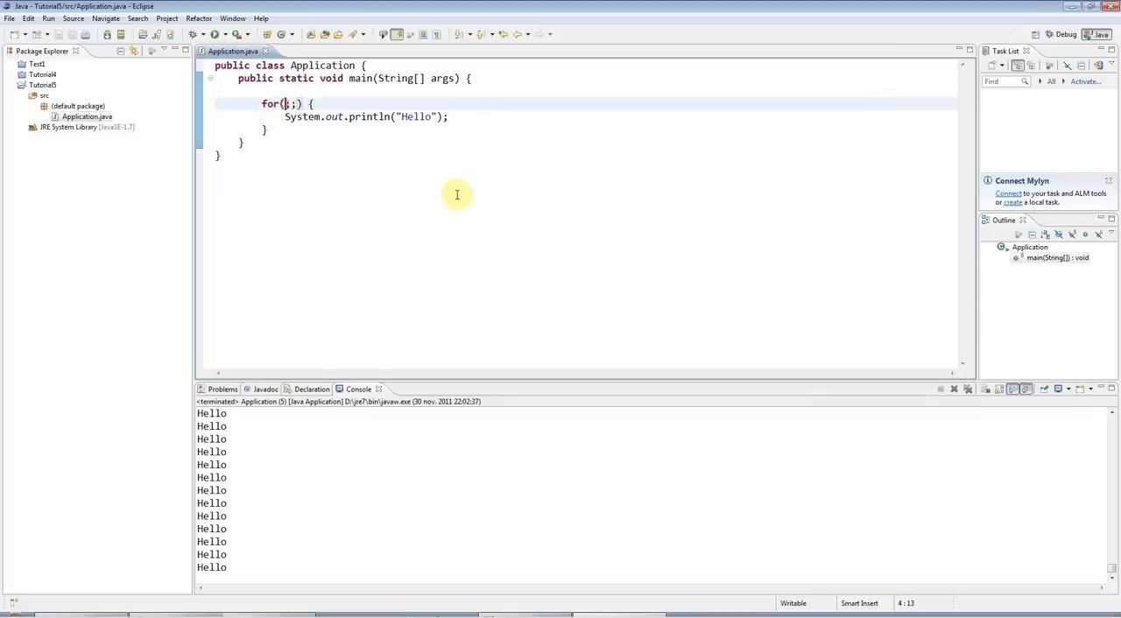
pyautogui.moveTo(462, 189)
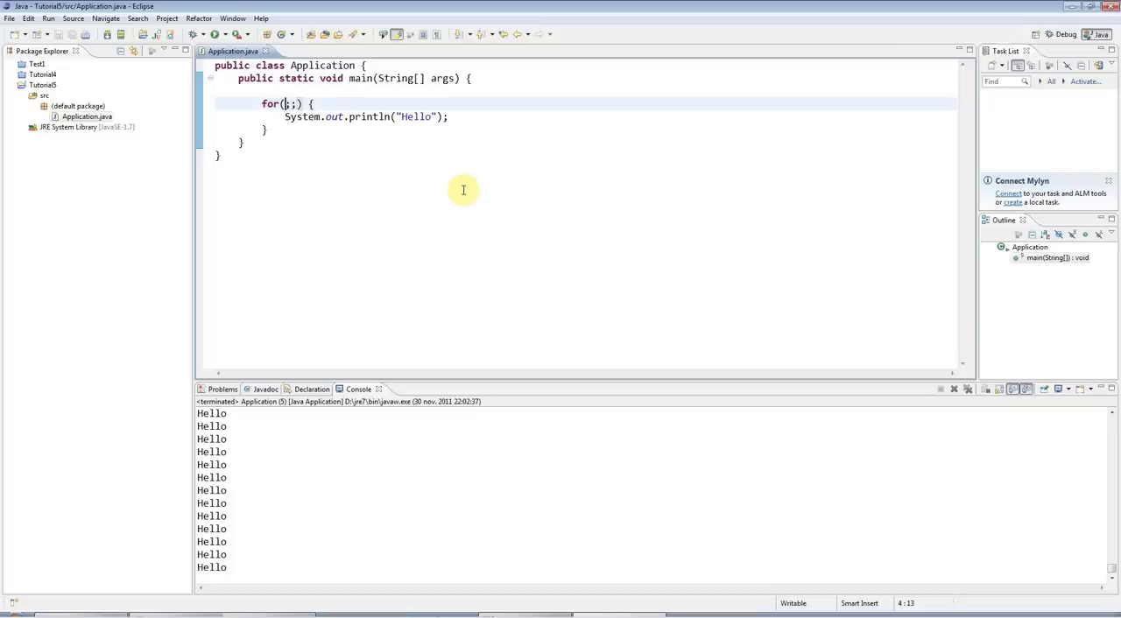
# - Change the loop header to for(int i=0; i < 5; i++) so Hello prints five times
pyautogui.write('i')
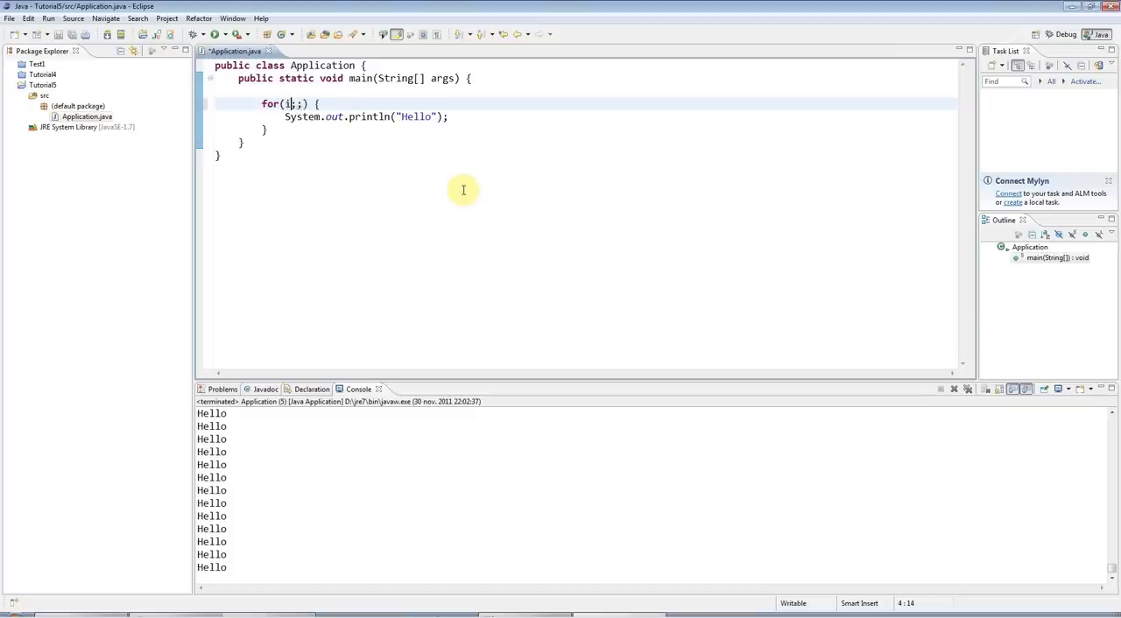
pyautogui.write('int')
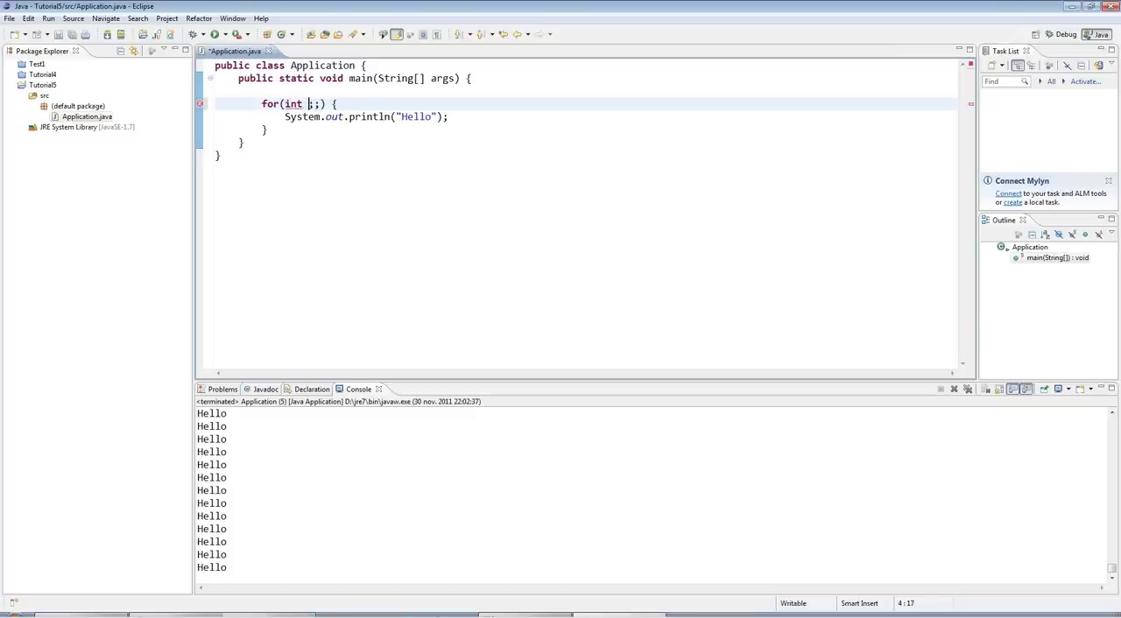
pyautogui.write('i')
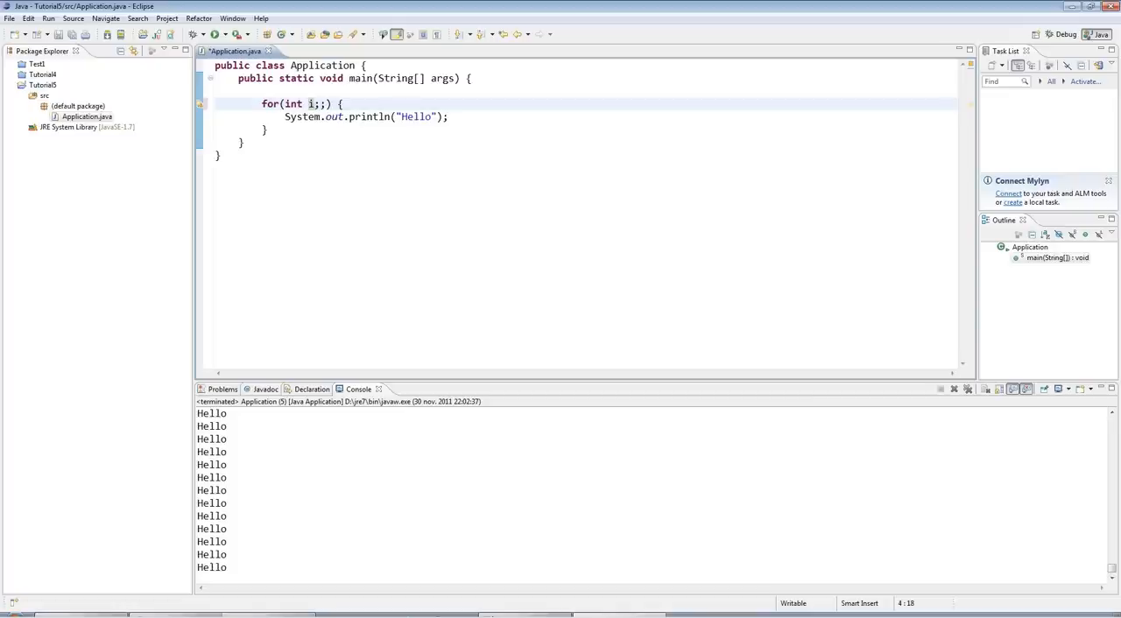
pyautogui.write('=0')
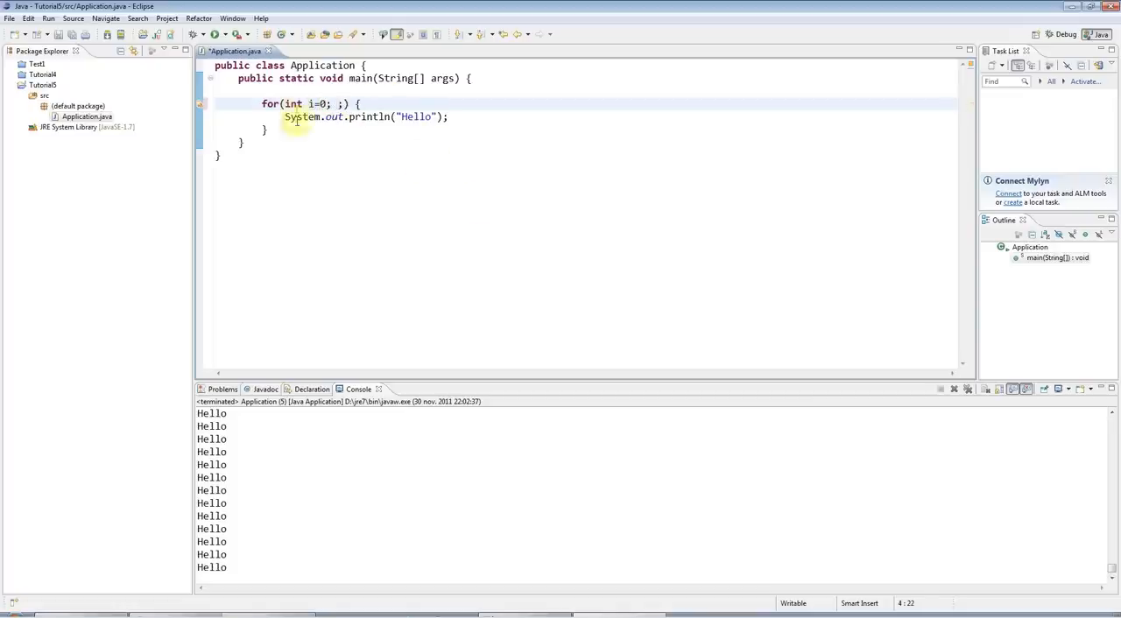
pyautogui.moveTo(490, 130)
pyautogui.write('i < ')
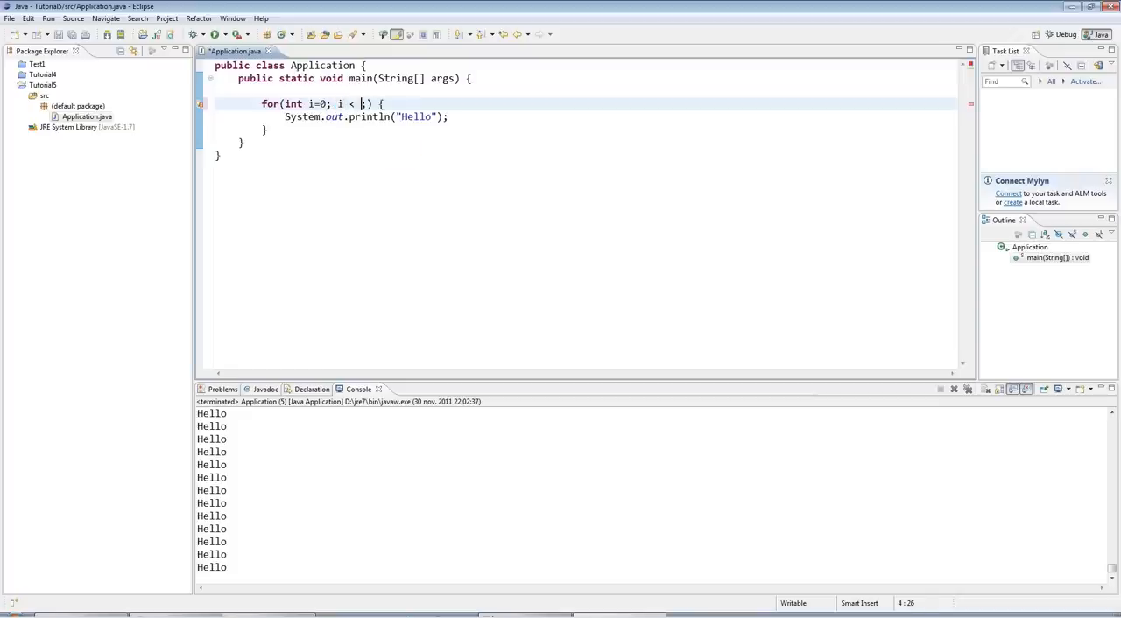
pyautogui.write('i')
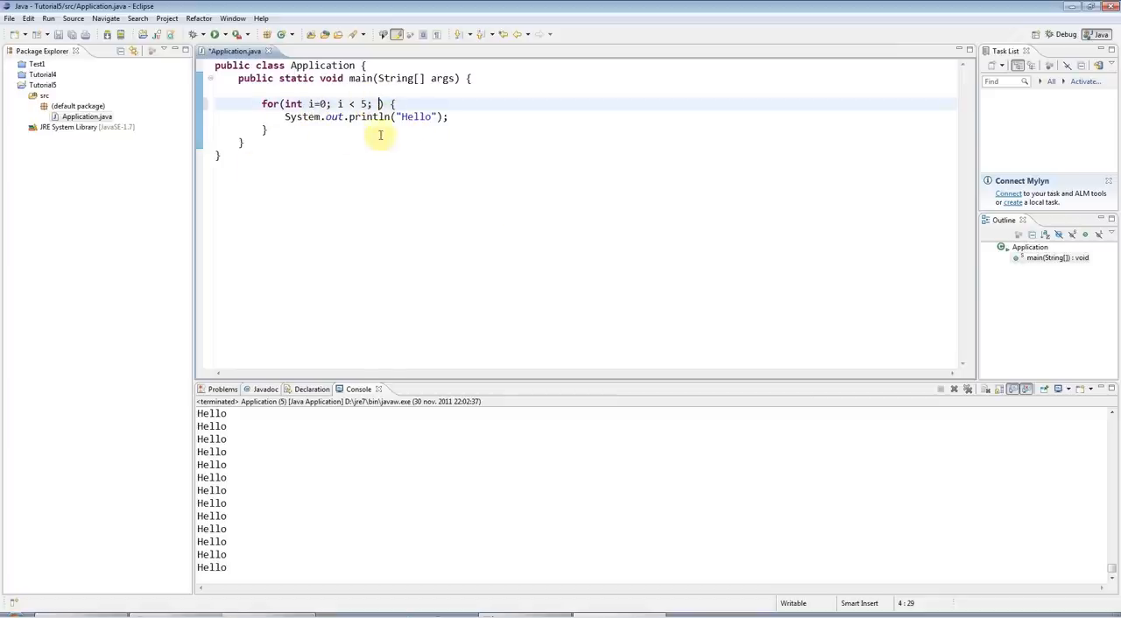
pyautogui.moveTo(463, 185)
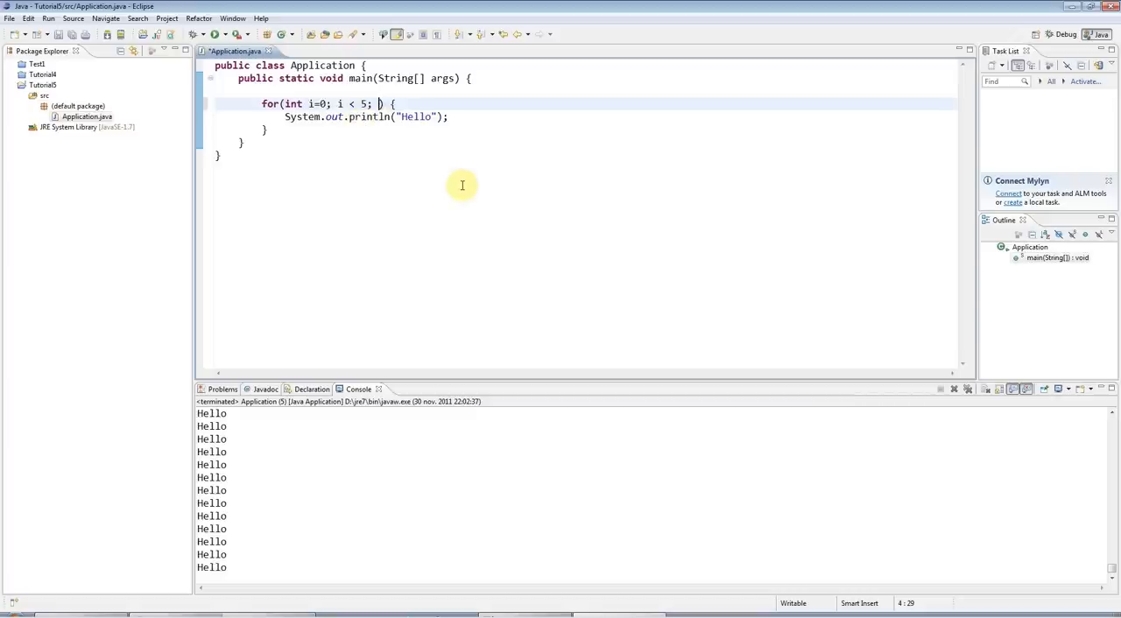
pyautogui.write('i =')
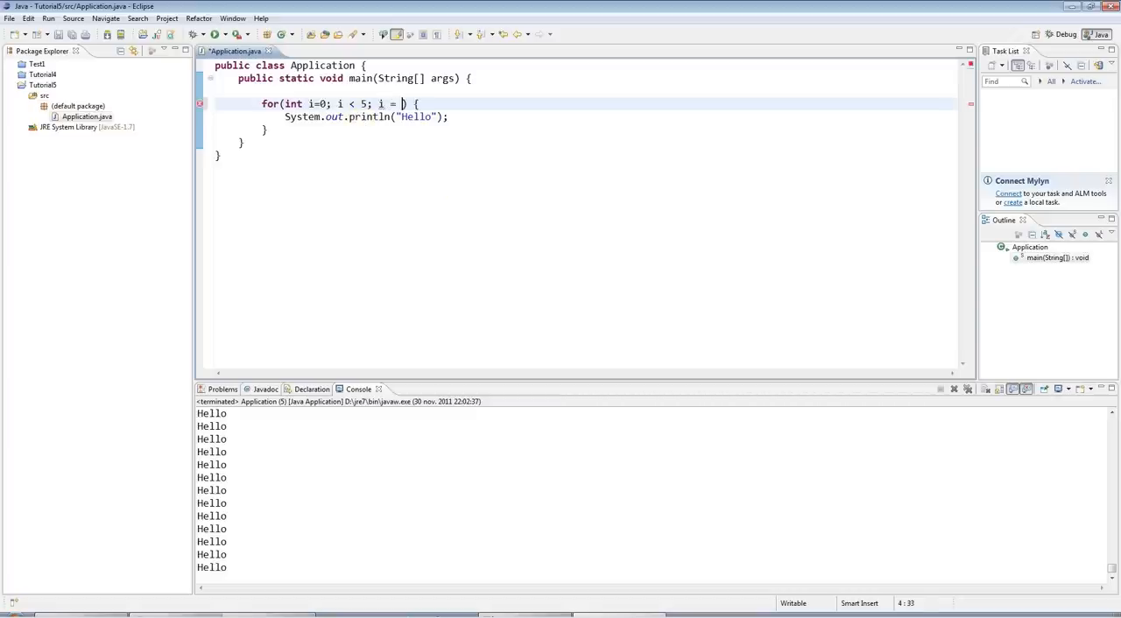
pyautogui.write('i +')
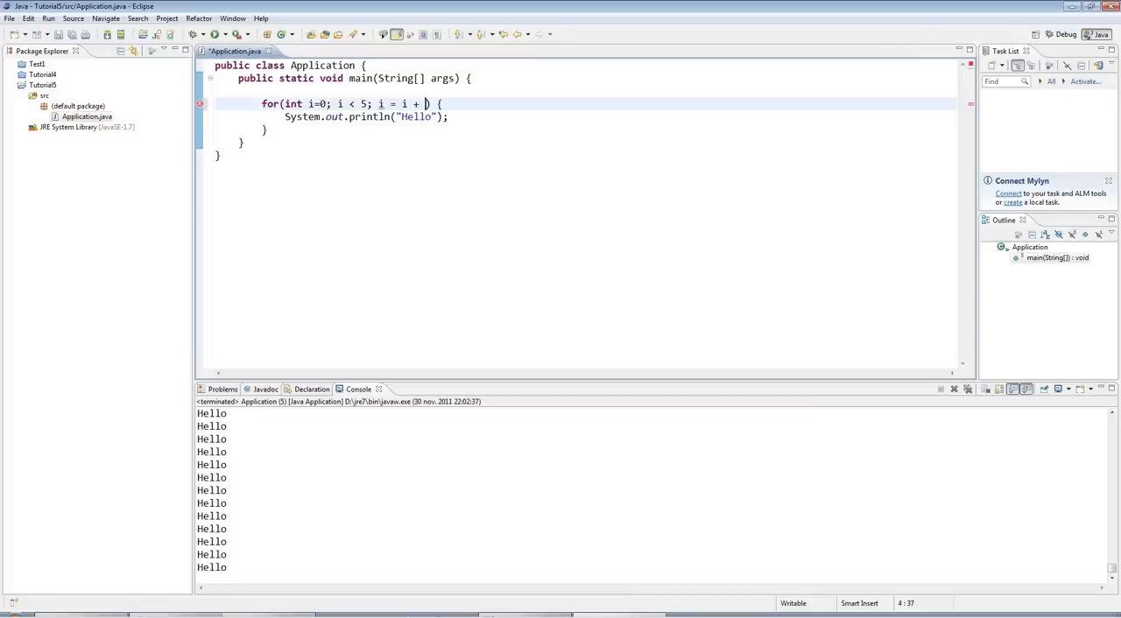
pyautogui.write('1')
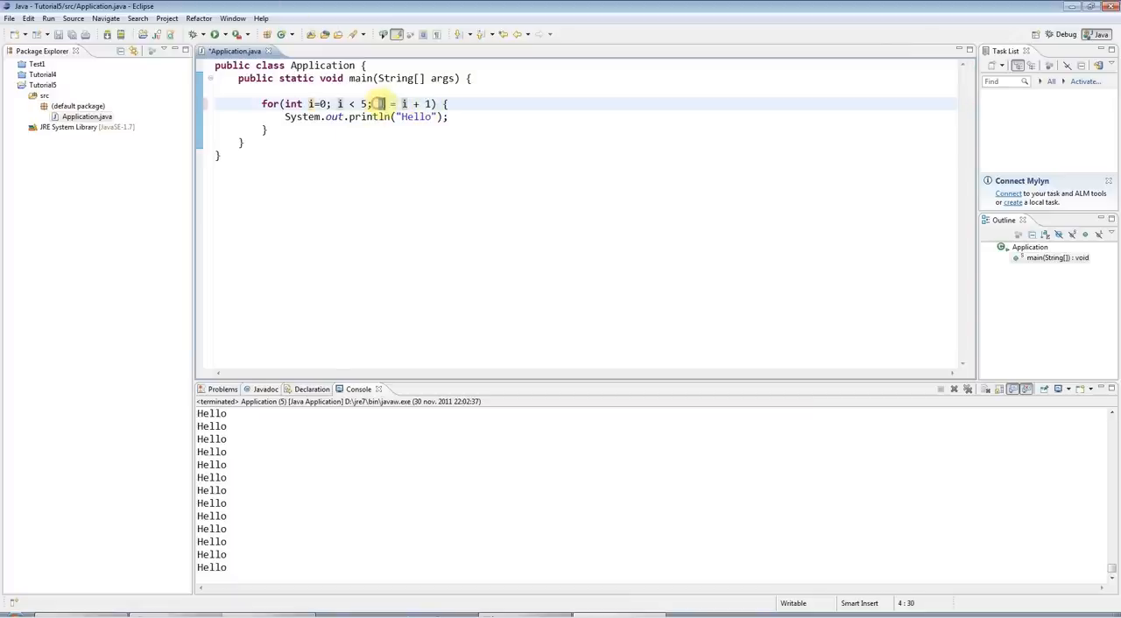
pyautogui.moveTo(346, 130)
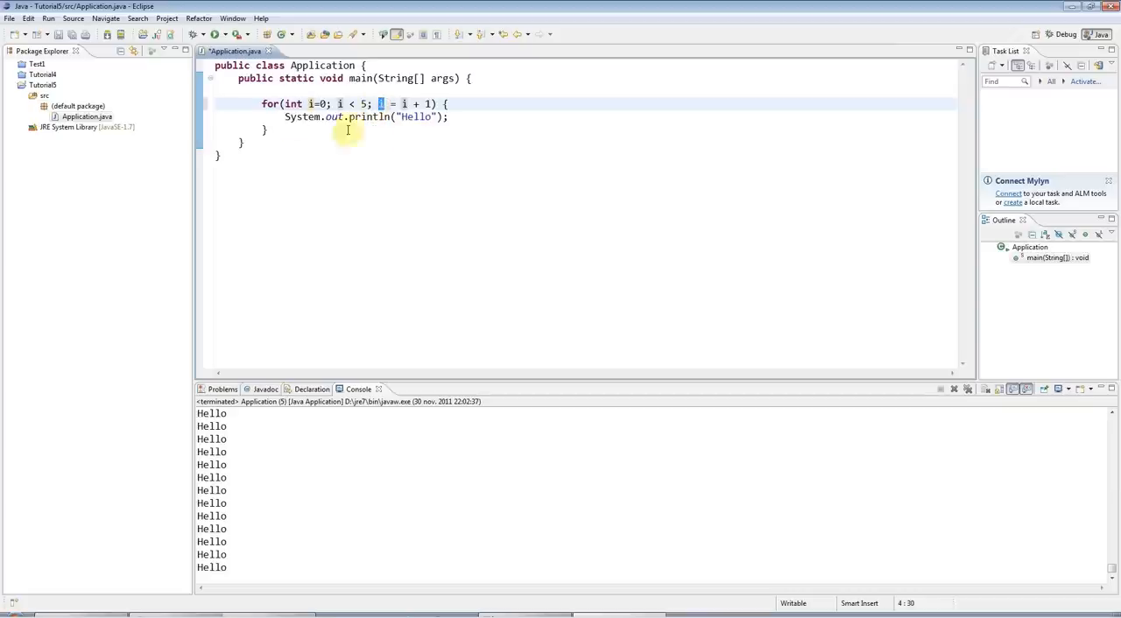
pyautogui.moveTo(385, 130)
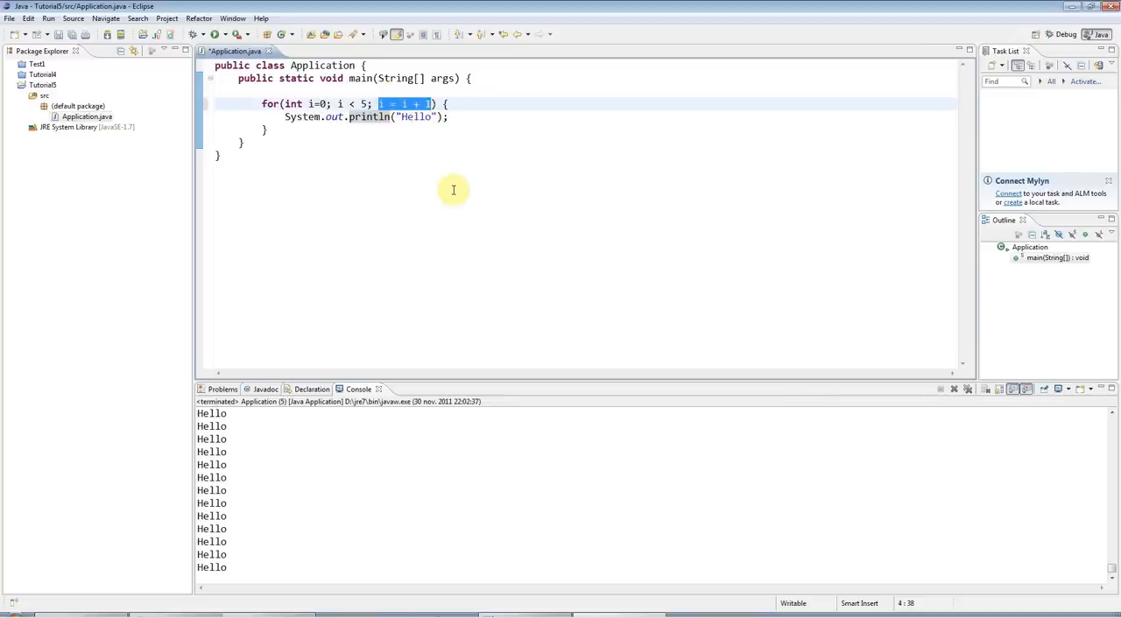
pyautogui.write('i++')
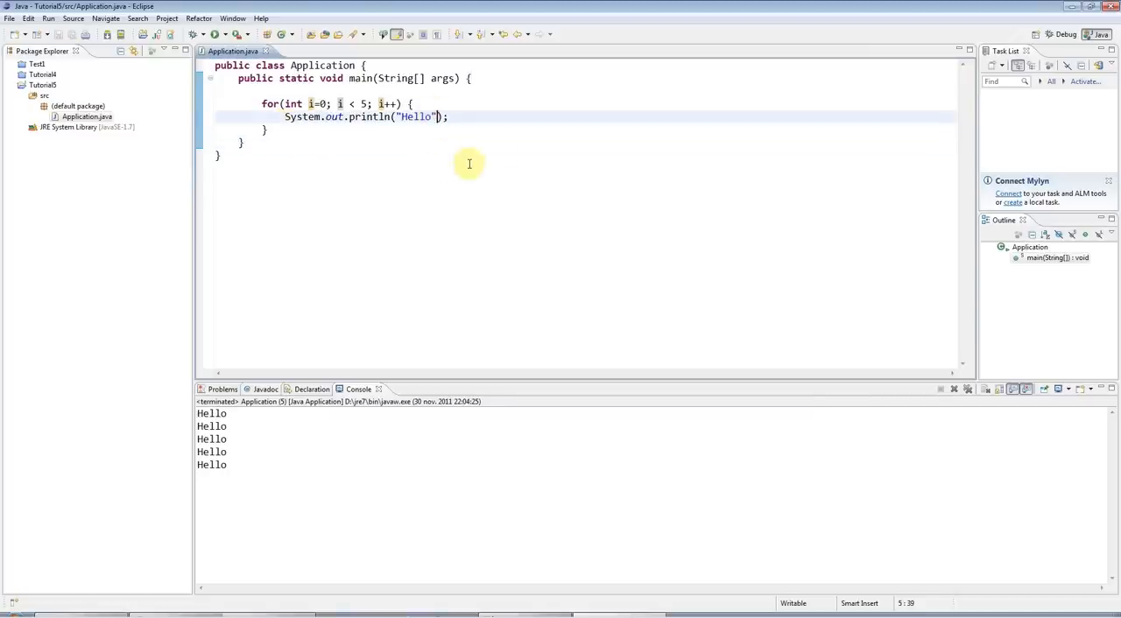
pyautogui.moveTo(506, 147)
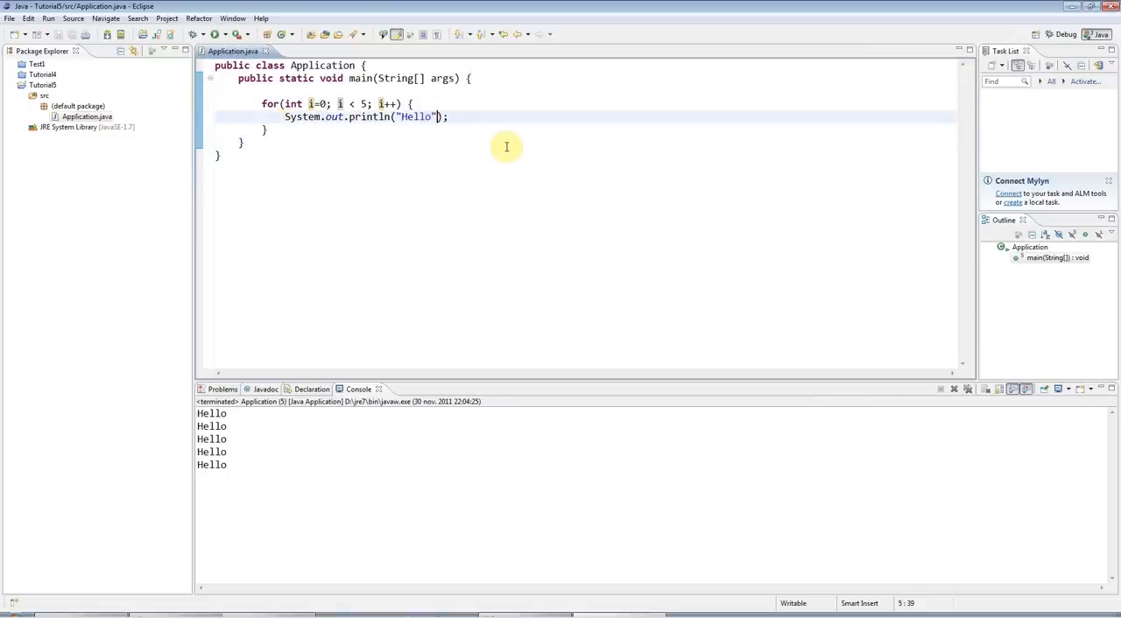
pyautogui.moveTo(450, 136)
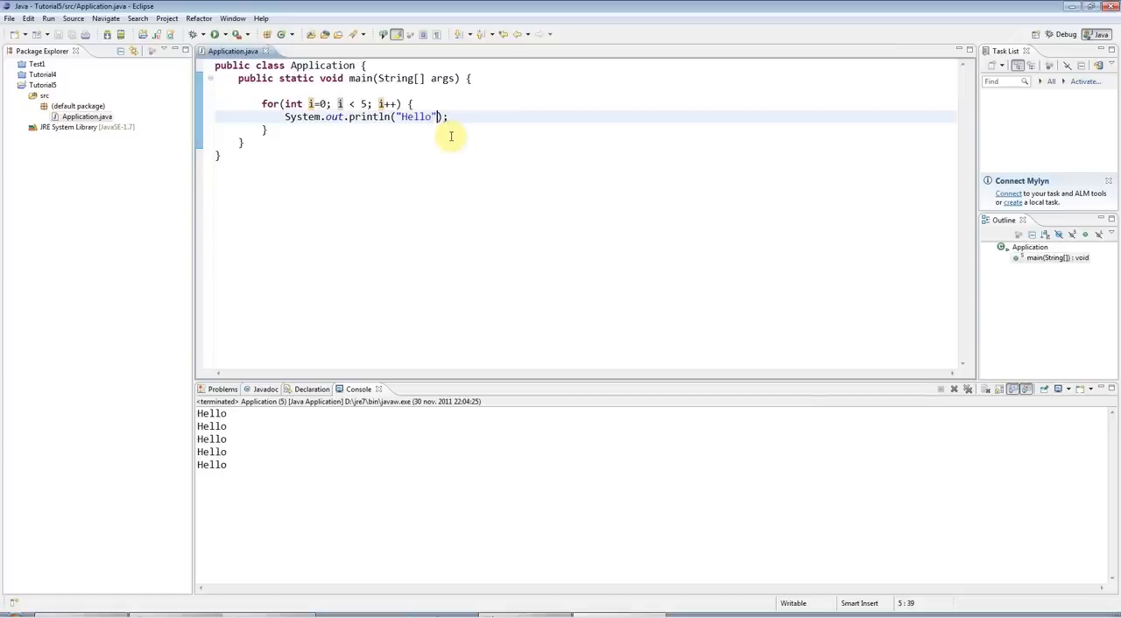
pyautogui.moveTo(410, 126)
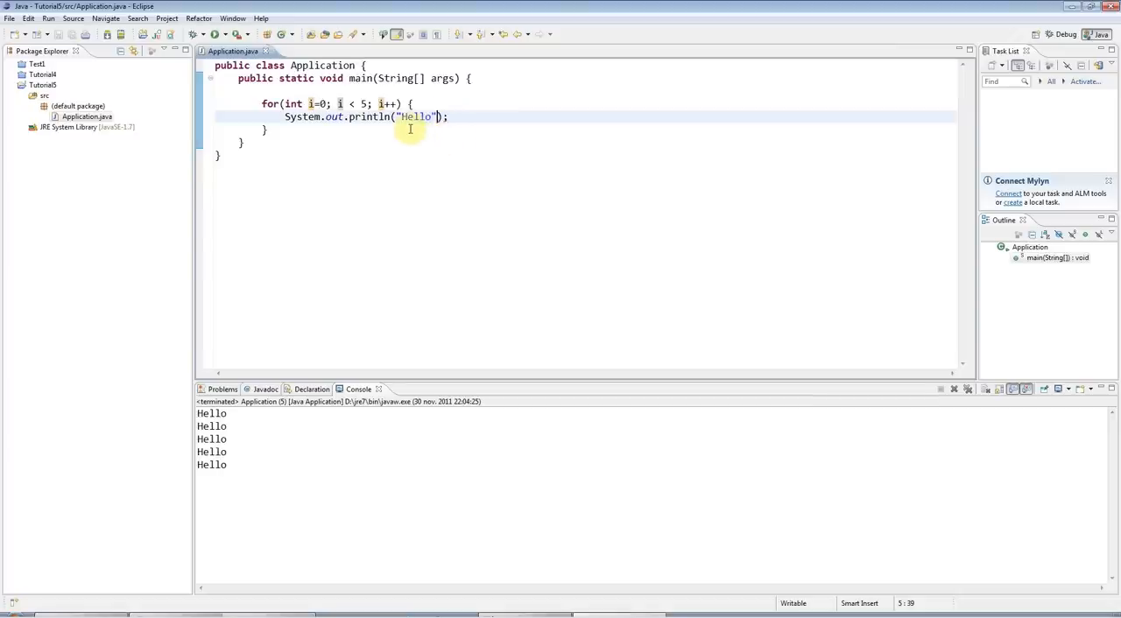
pyautogui.moveTo(434, 168)
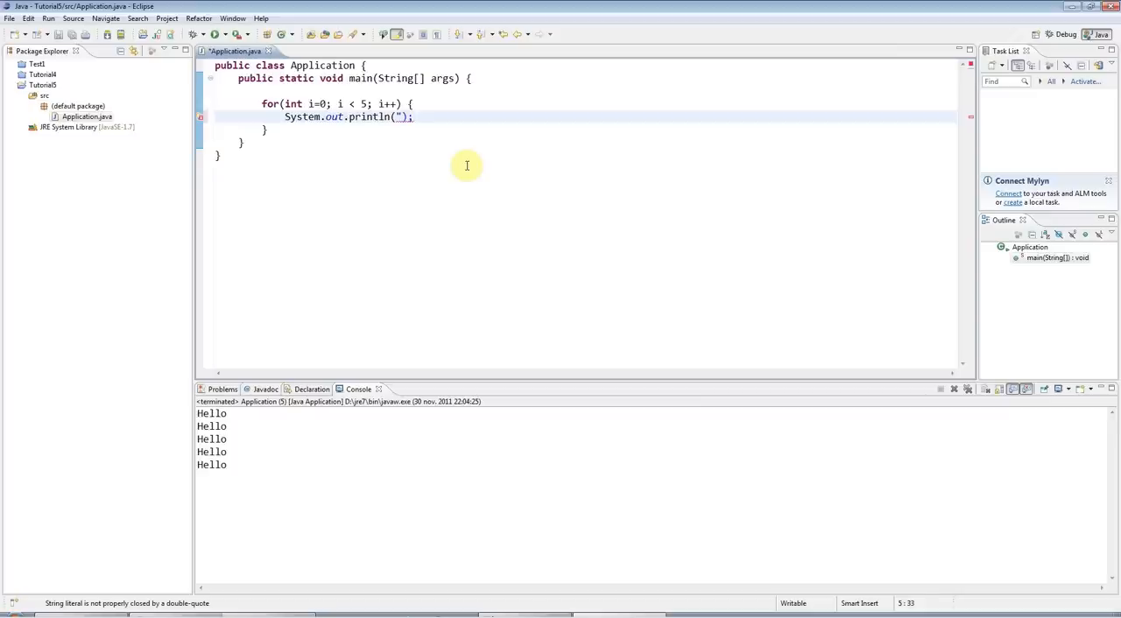
# - Print "The value of i is: " + i each pass and run to see values 0 through 4
pyautogui.write('The value of i is: " +')
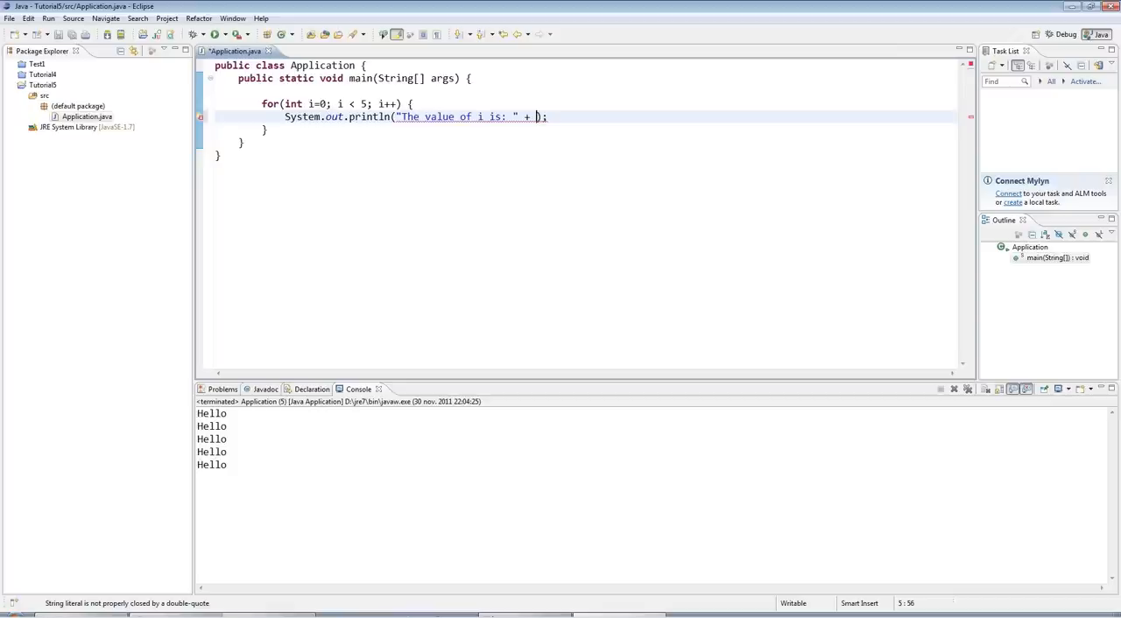
pyautogui.write('i')
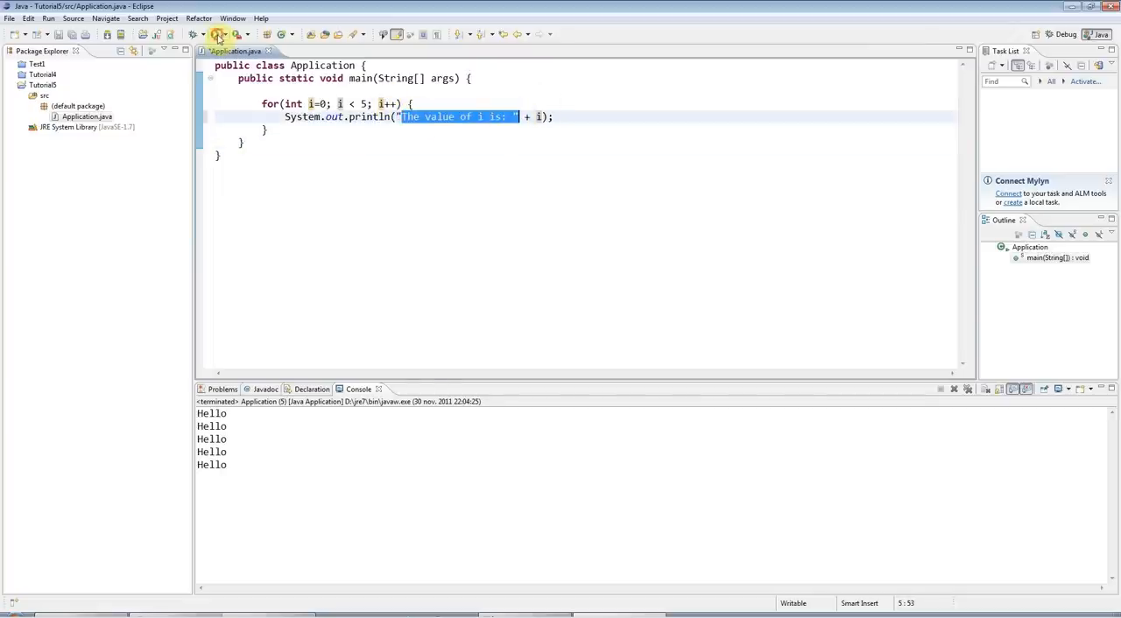
pyautogui.click(214, 32)
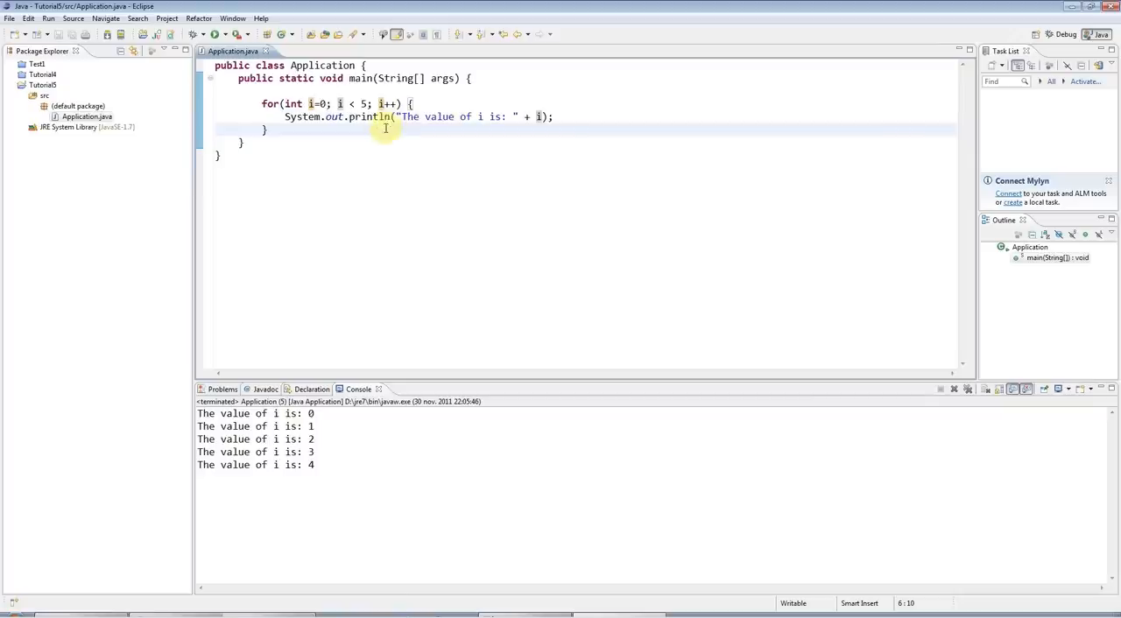
# - Replace the + i concatenation with printf("The value of i is: %d", i)
pyautogui.click(381, 116)
pyautogui.write('f')
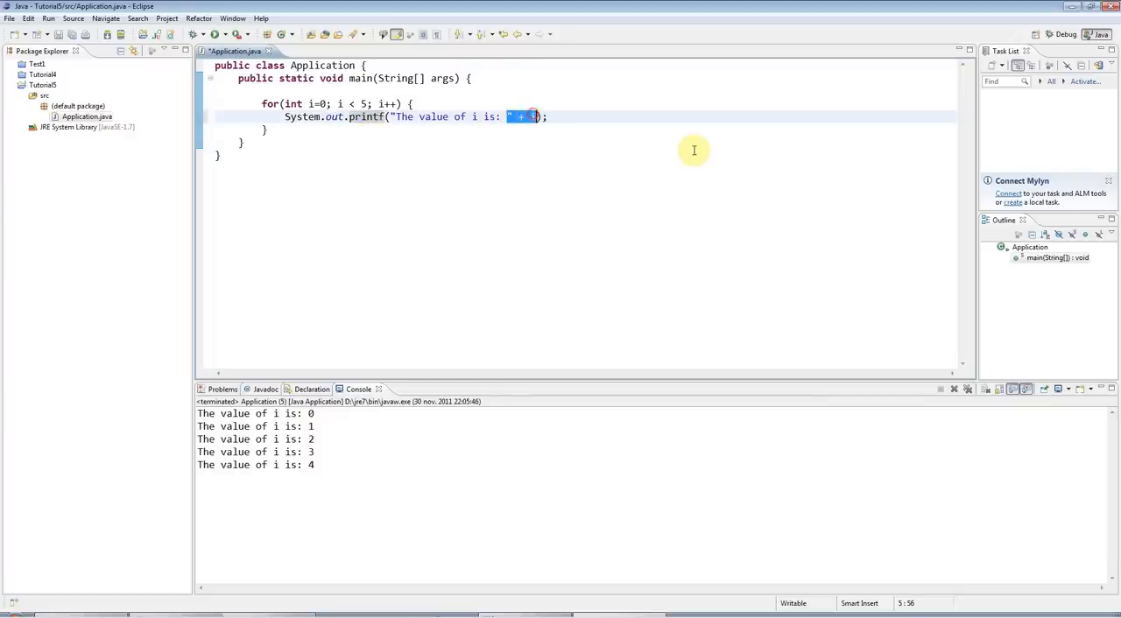
pyautogui.press('Delete')
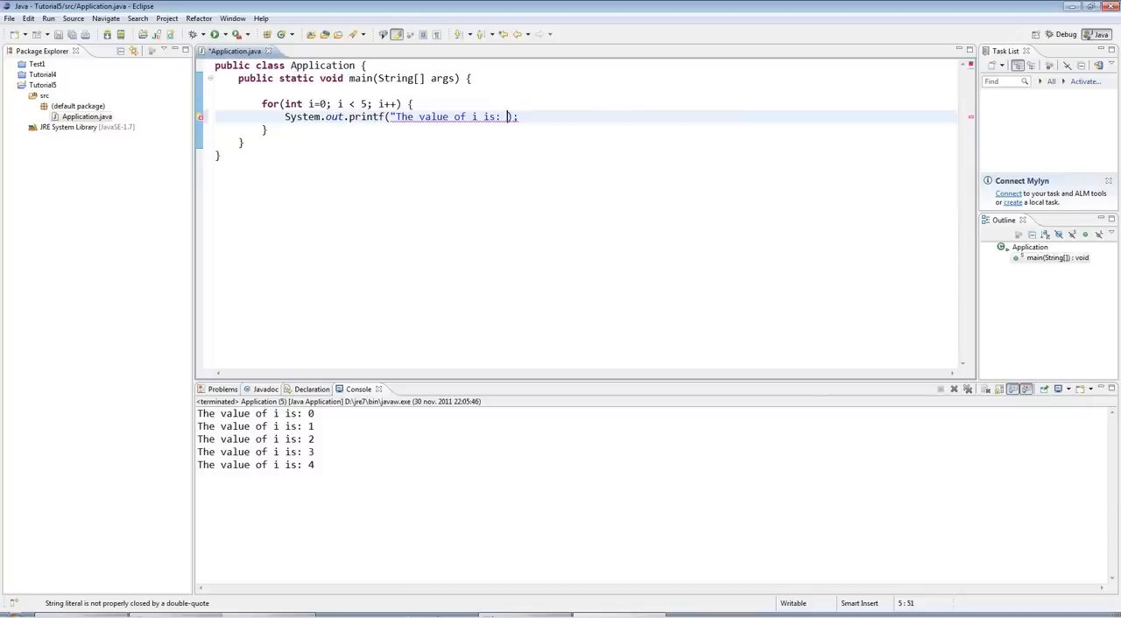
pyautogui.write('",')
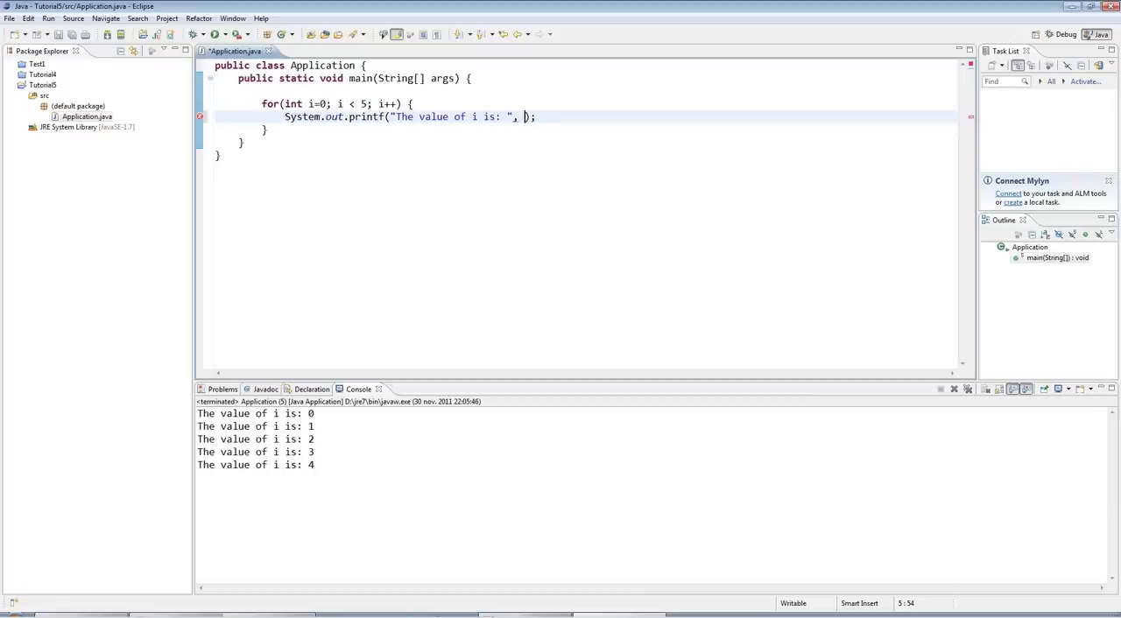
pyautogui.write('i')
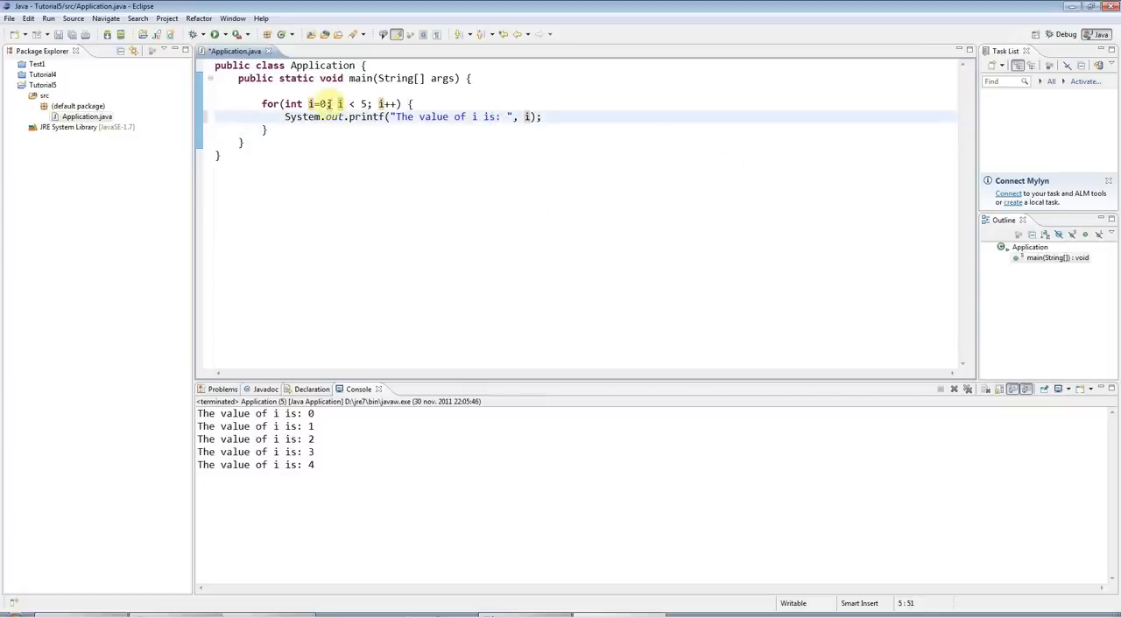
pyautogui.doubleClick(446, 116)
pyautogui.write('%d')
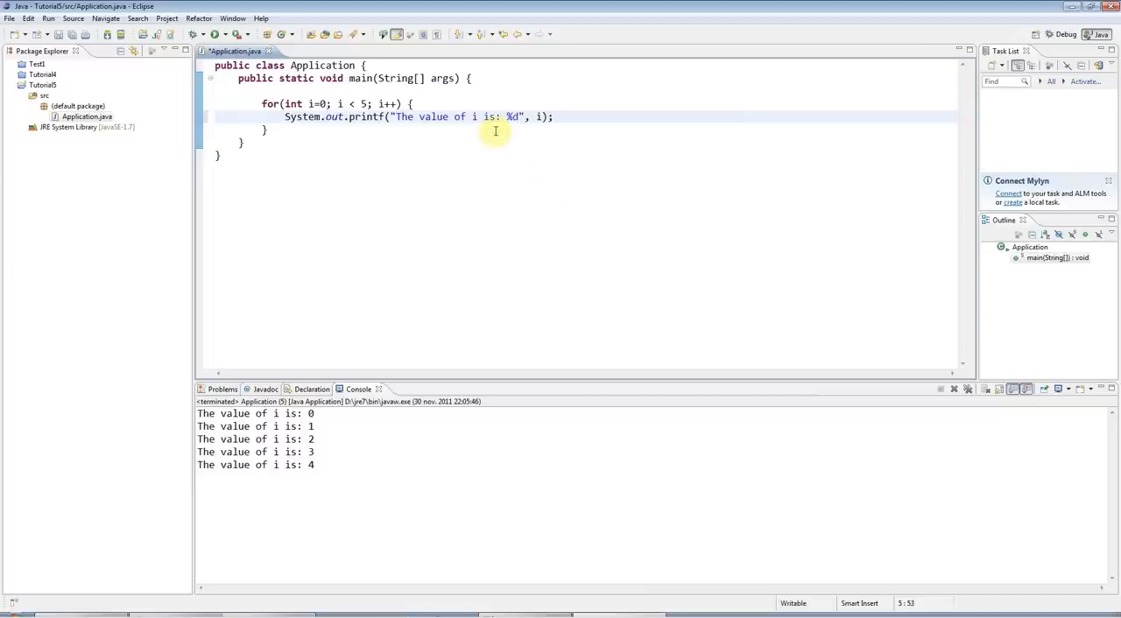
pyautogui.doubleClick(511, 116)
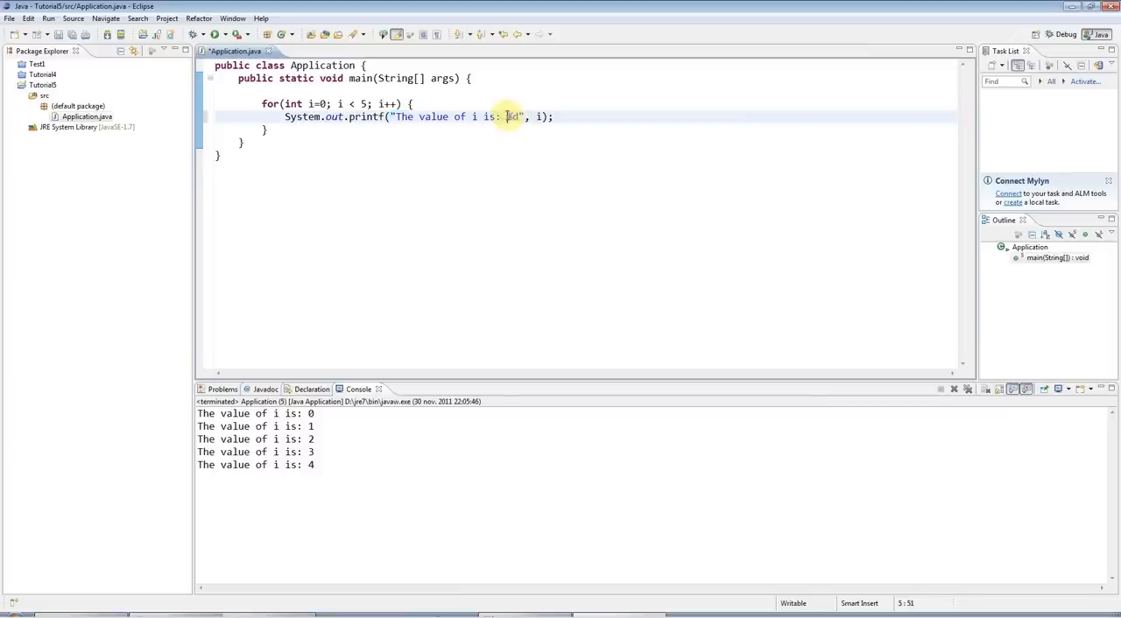
pyautogui.doubleClick(510, 116)
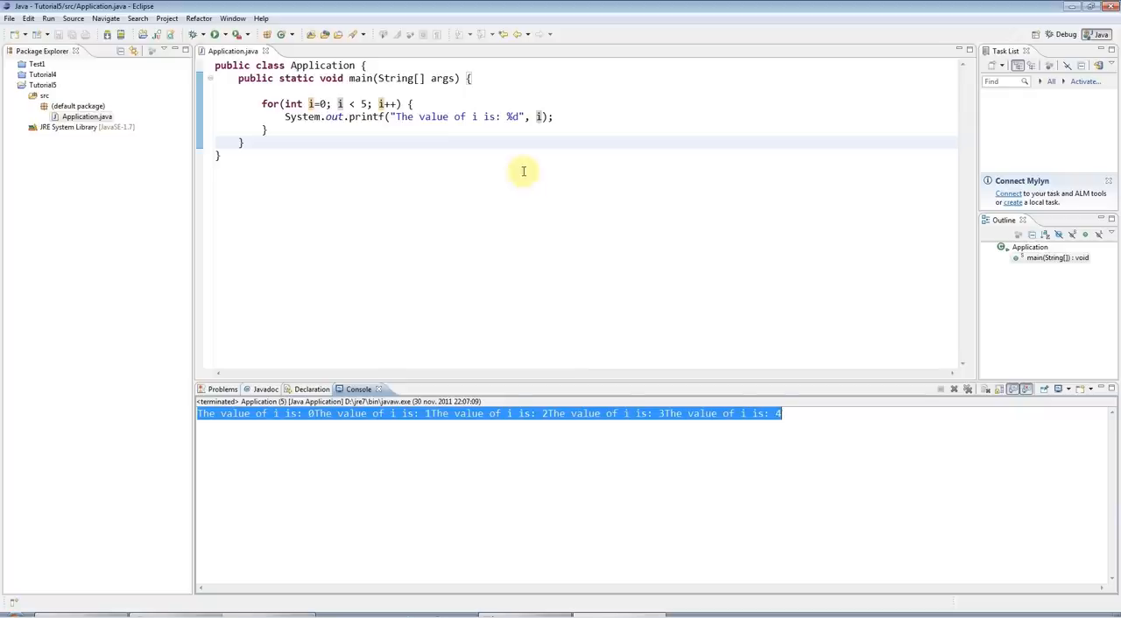
pyautogui.moveTo(366, 116)
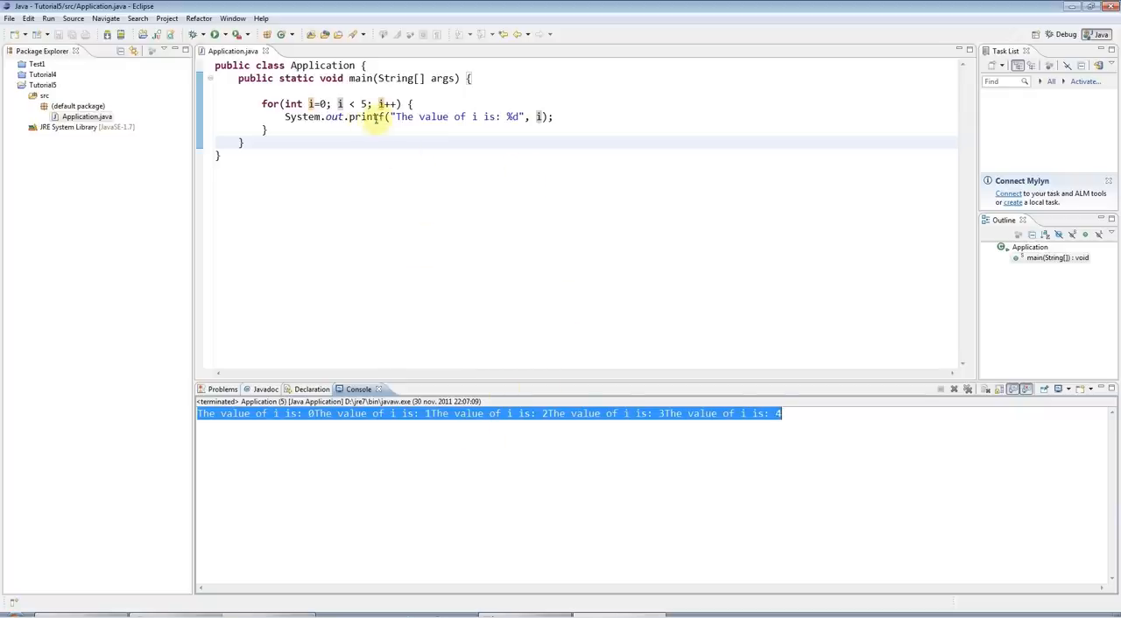
# - Add a System.out.println(); after the printf and run to put each value on its own line
pyautogui.doubleClick(368, 115)
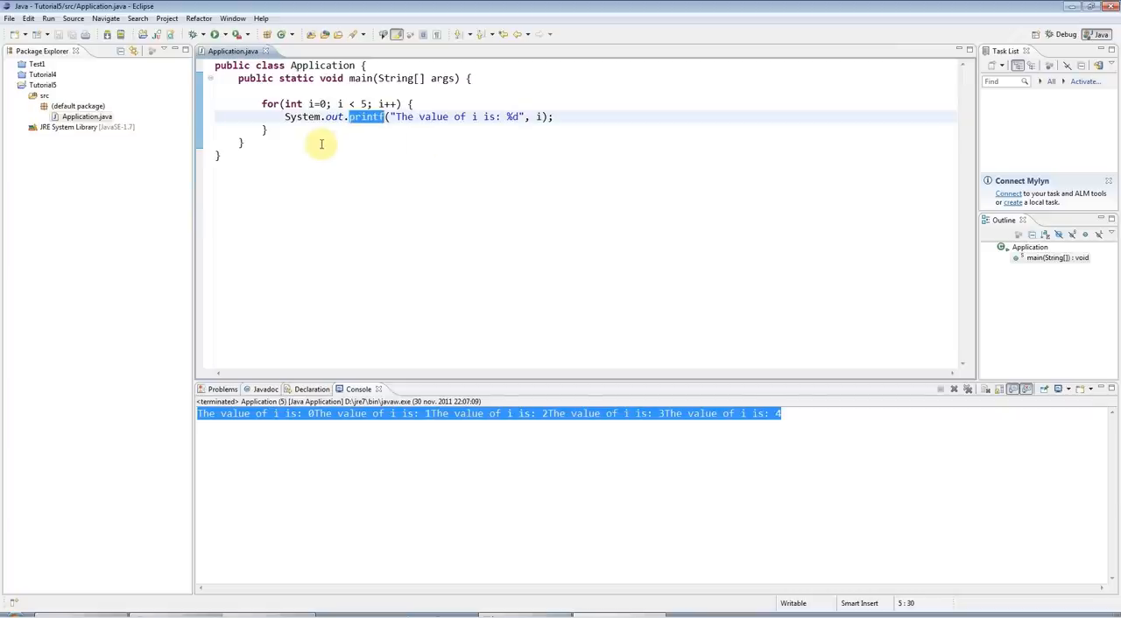
pyautogui.moveTo(389, 129)
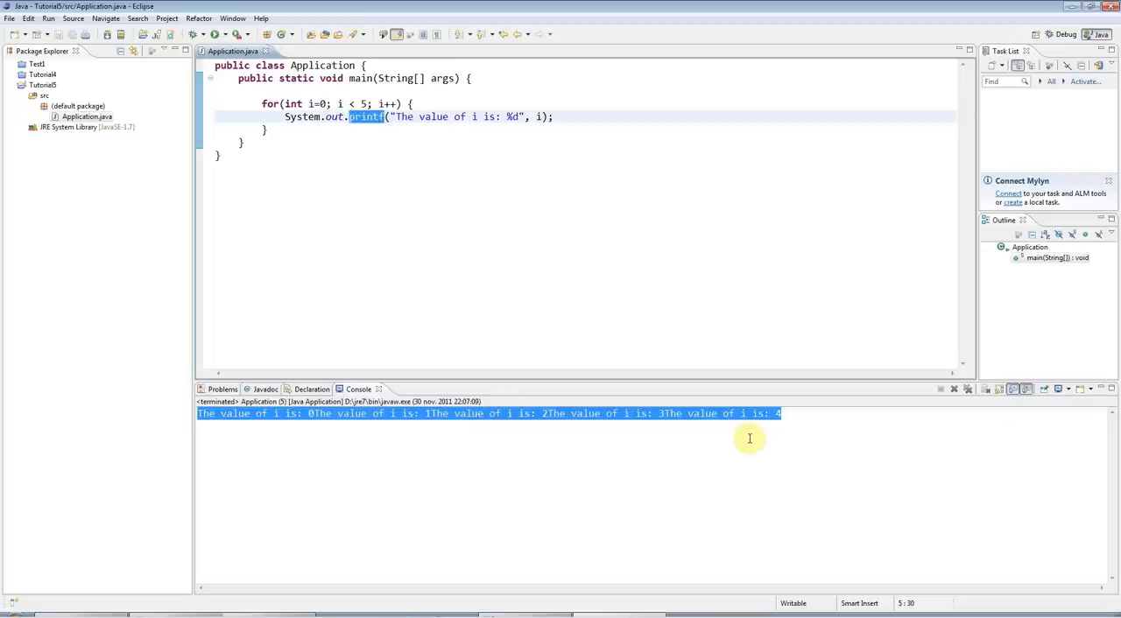
pyautogui.moveTo(428, 147)
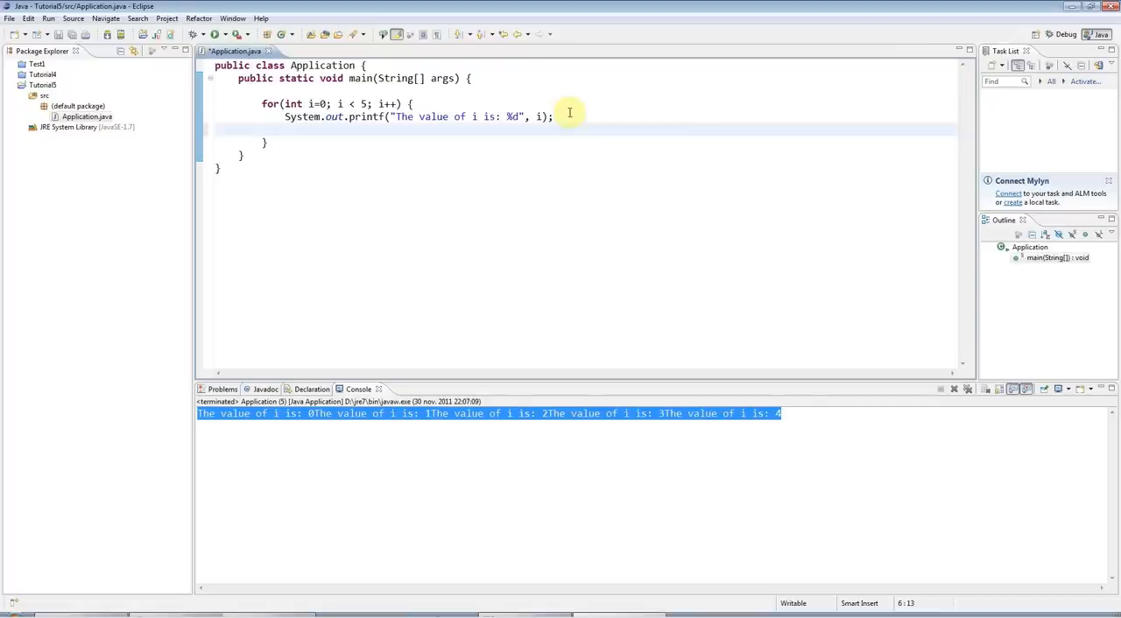
pyautogui.write('System.out.println();')
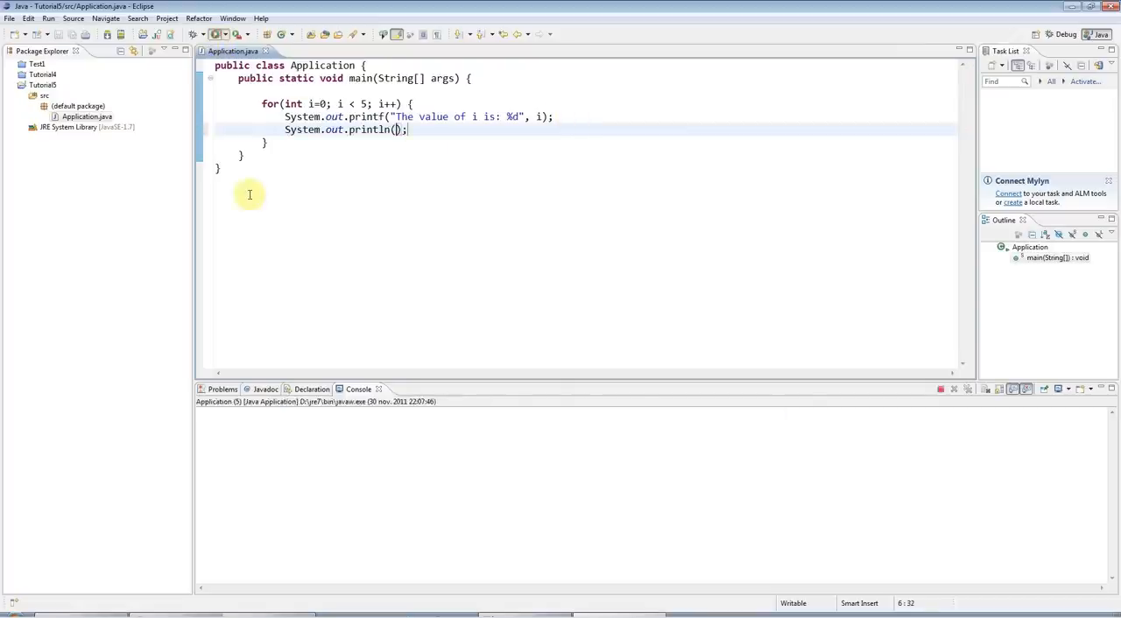
pyautogui.click(218, 35)
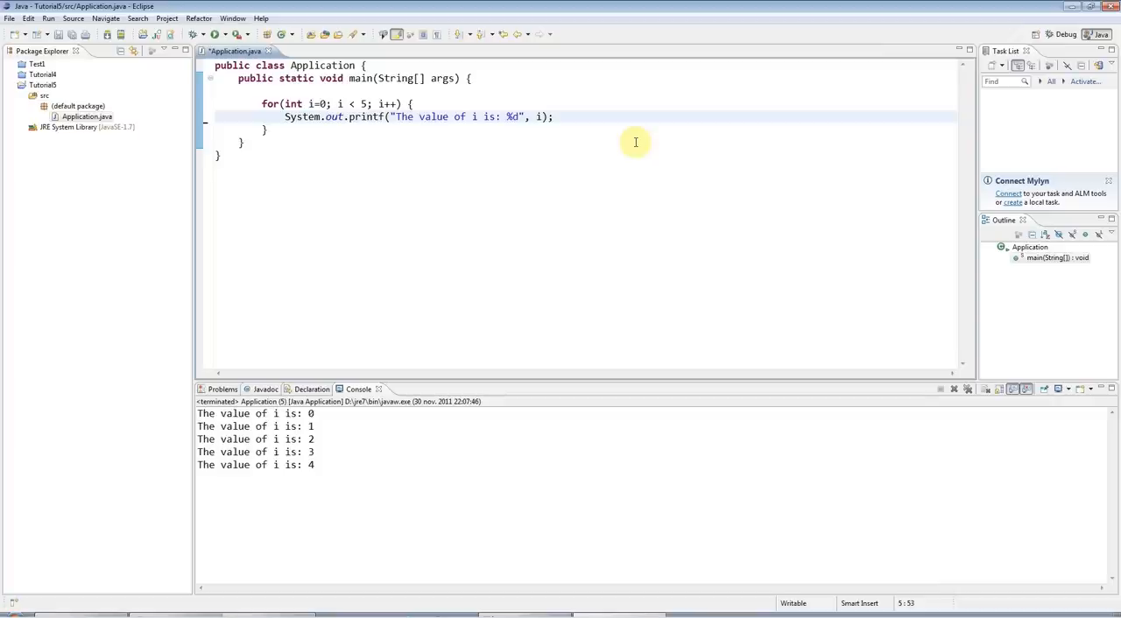
# - End the printf format with \n after %d, run, try an extra \n after 'value' and rerun
pyautogui.write('\\n')
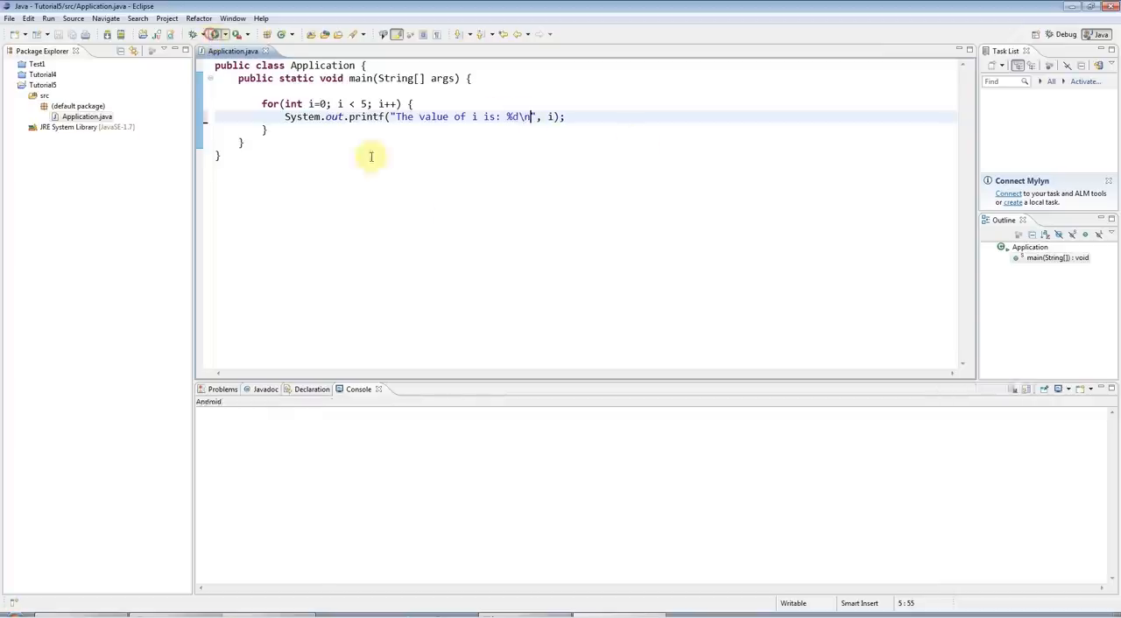
pyautogui.click(215, 35)
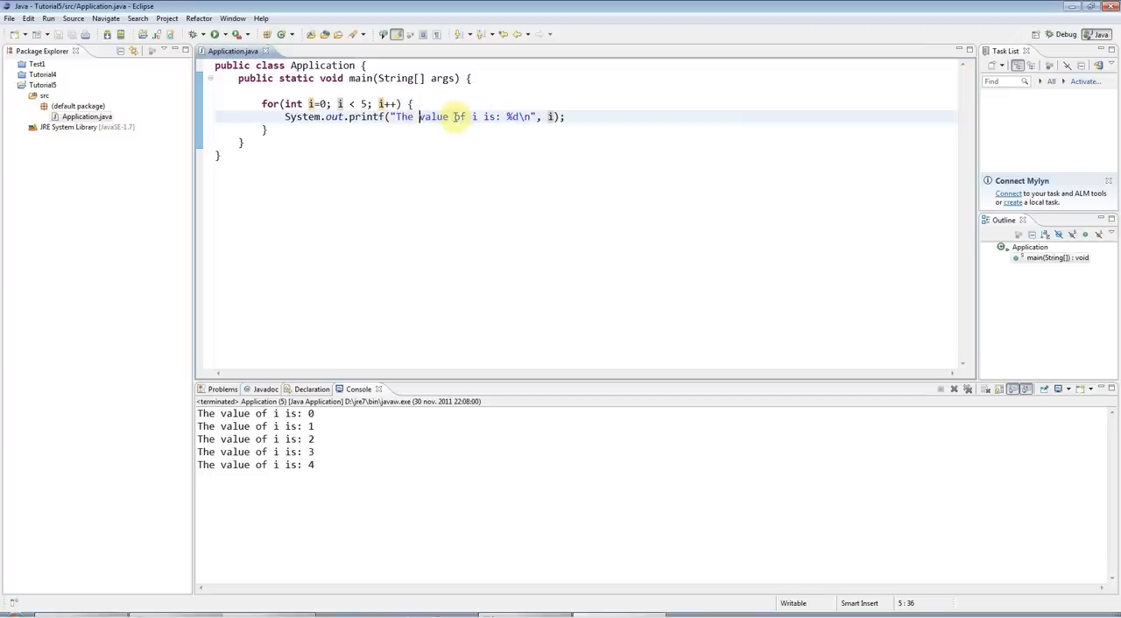
pyautogui.write('\\n')
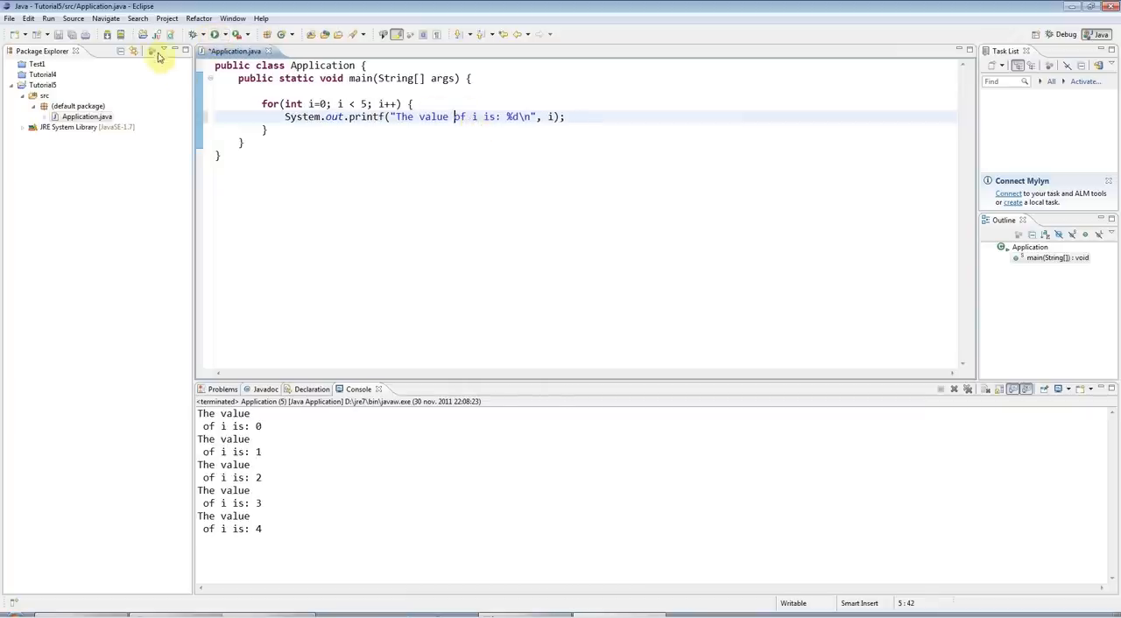
pyautogui.click(203, 33)
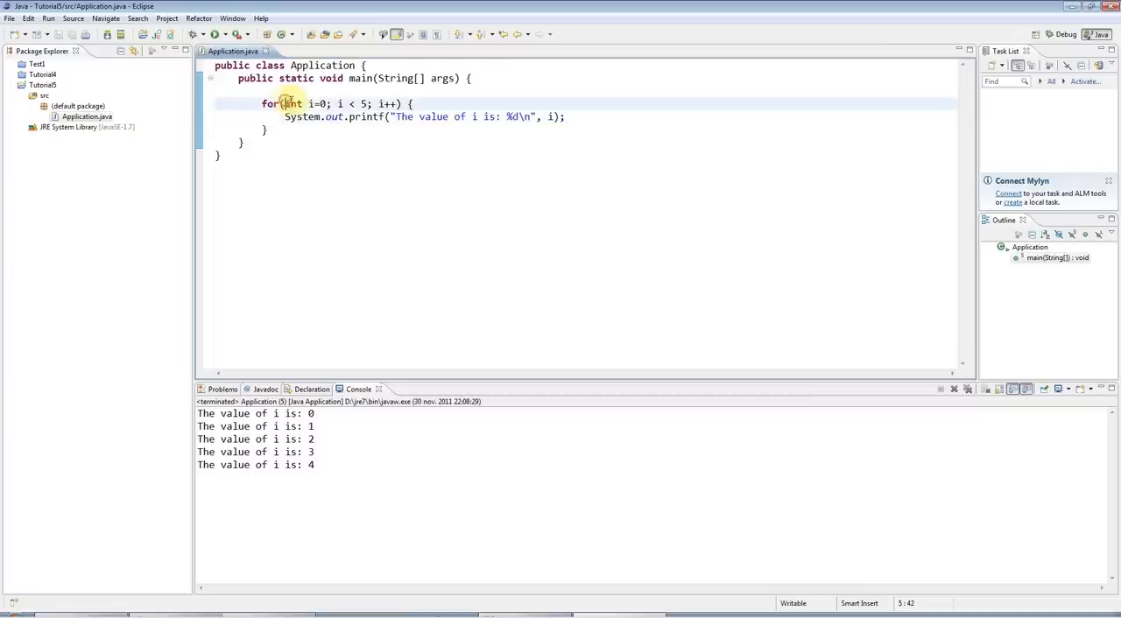
# - Highlight the for loop block in the editor to review its printf body
pyautogui.click(262, 105)
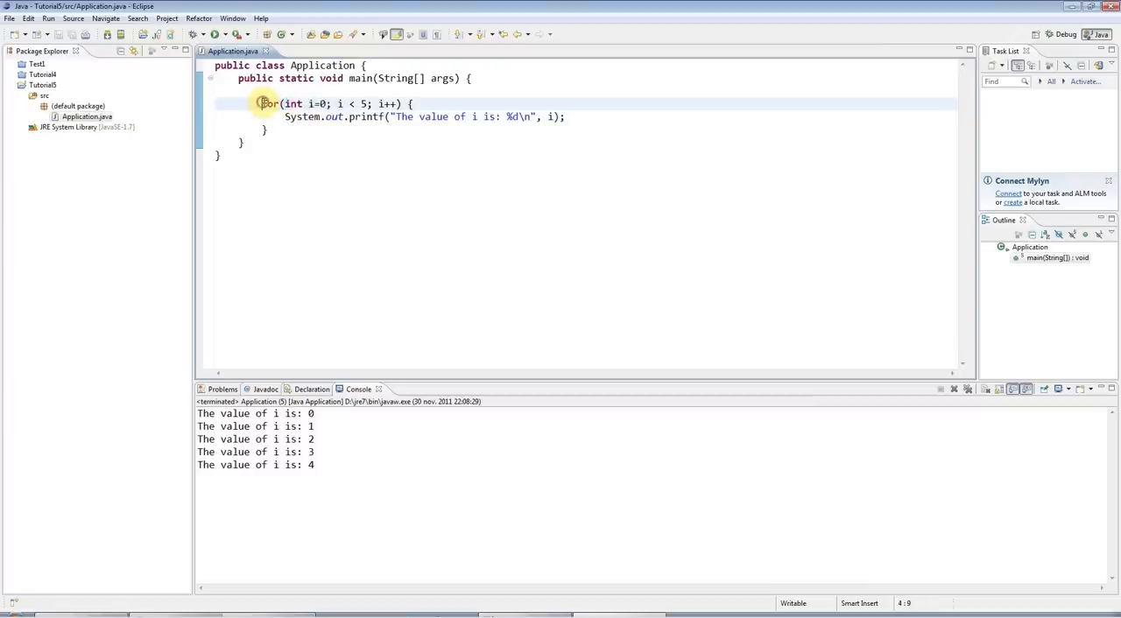
pyautogui.moveTo(262, 104); pyautogui.dragTo(266, 132)
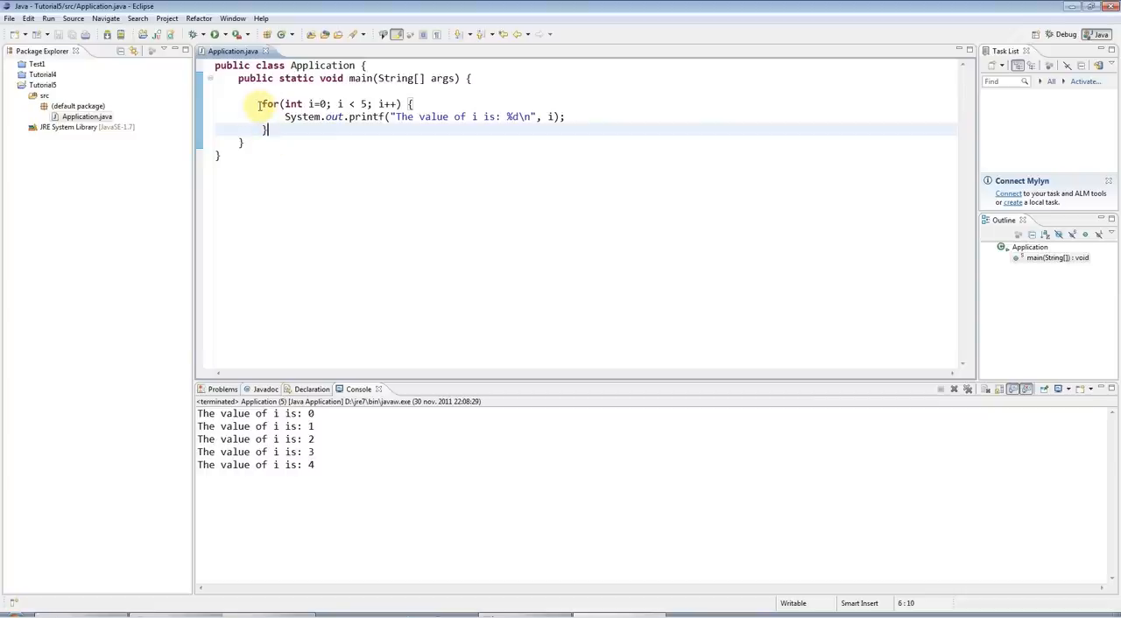
pyautogui.moveTo(753, 185)
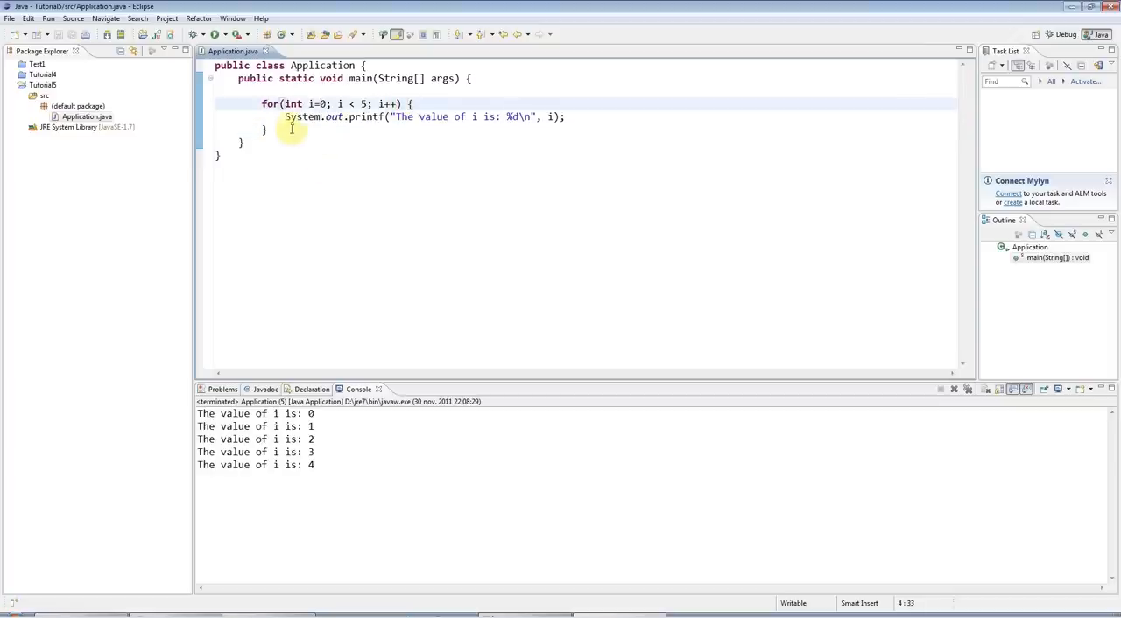
pyautogui.moveTo(261, 103); pyautogui.dragTo(271, 132)
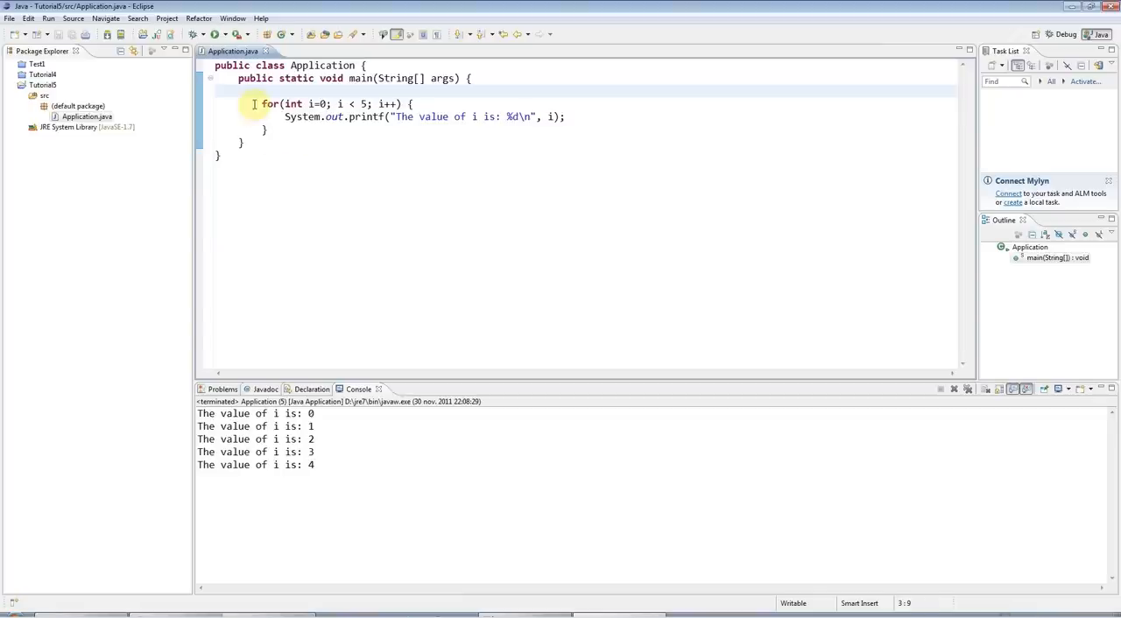
pyautogui.moveTo(261, 103); pyautogui.dragTo(270, 130)
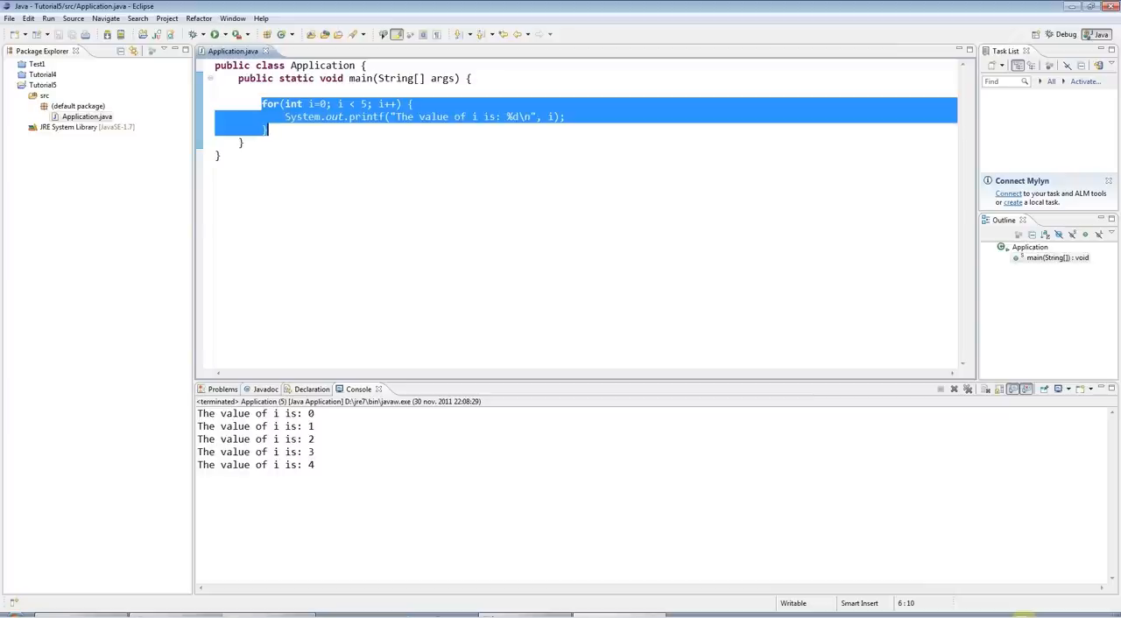
pyautogui.moveTo(389, 146)
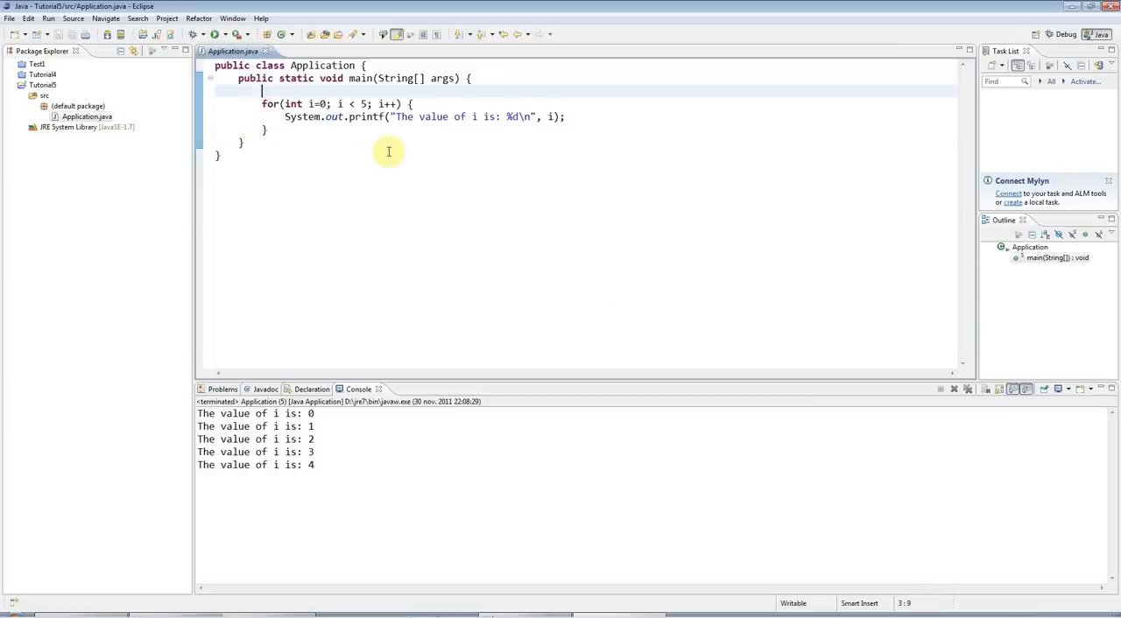
pyautogui.moveTo(261, 103); pyautogui.dragTo(266, 129)
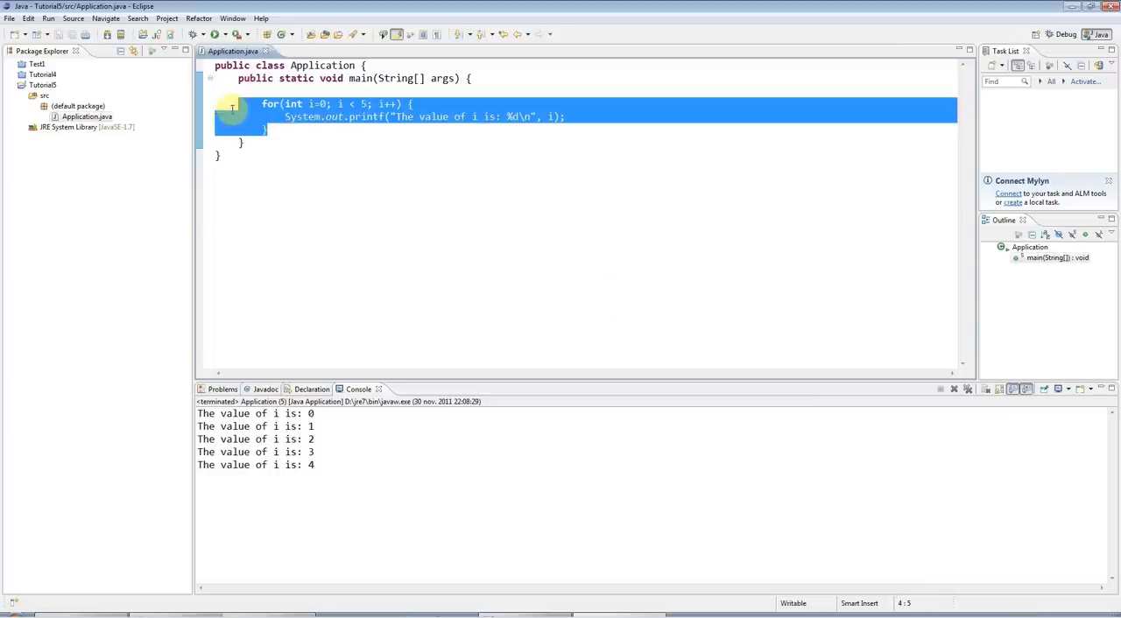